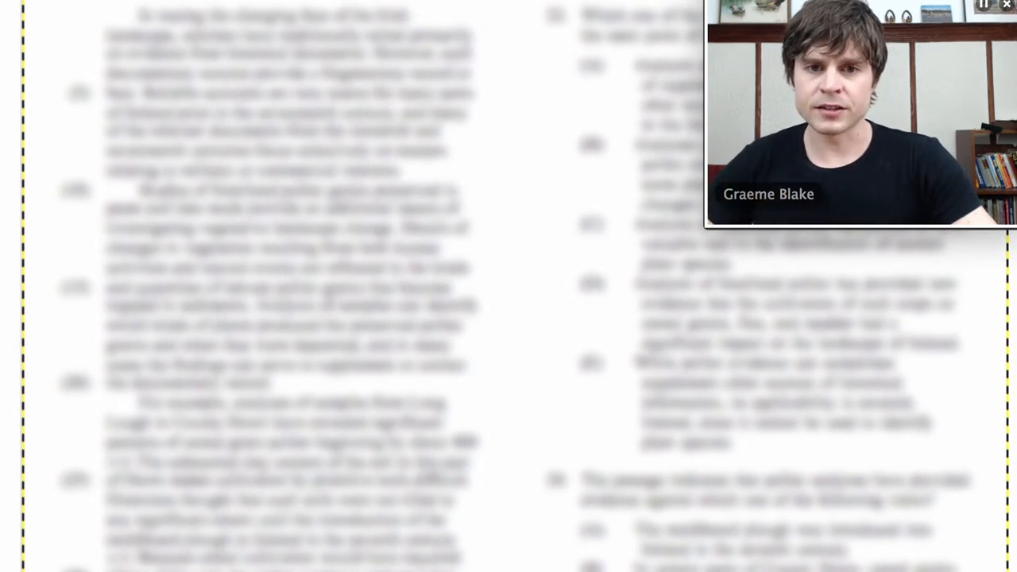
Scroll through the pasted Quebec family medicine article and load it into the Spreeder reader.
scroll(down, 3)
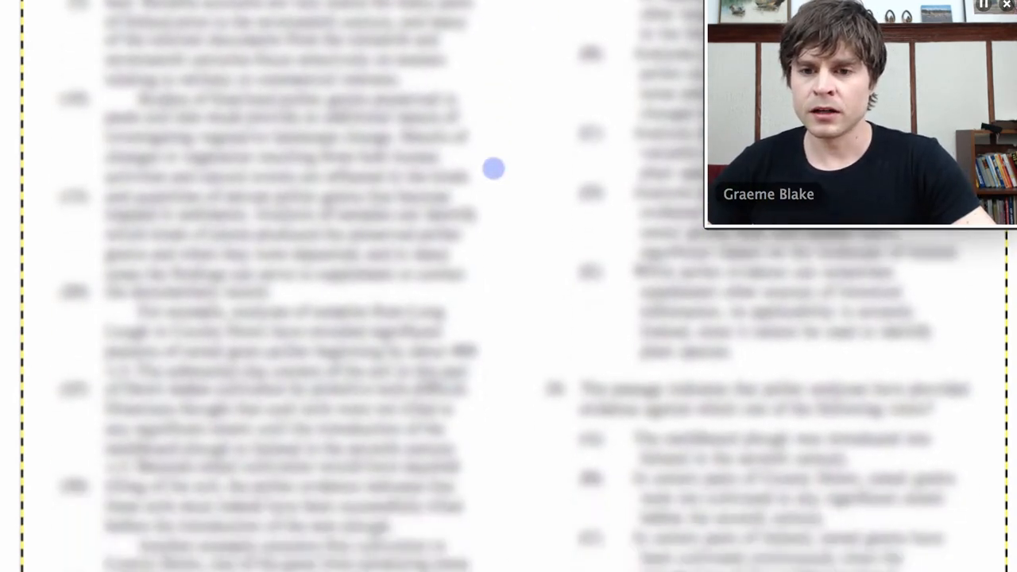
scroll(down, 3)
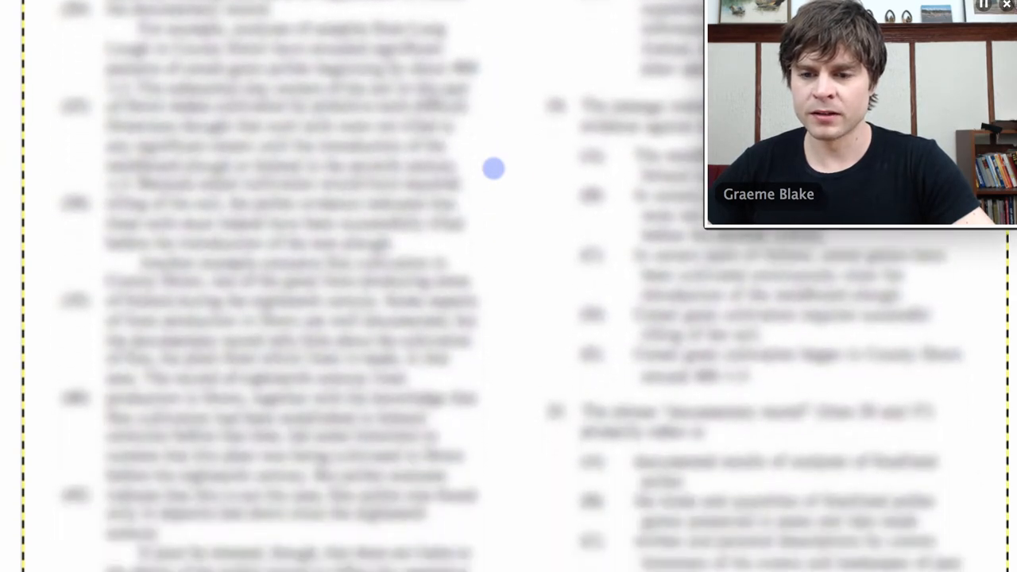
scroll(down, 3)
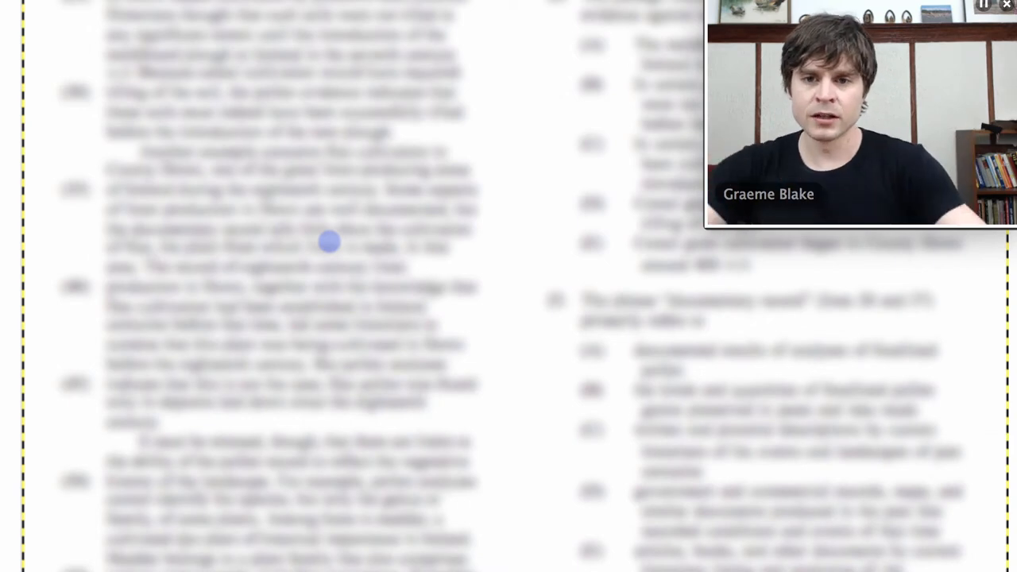
scroll(down, 3)
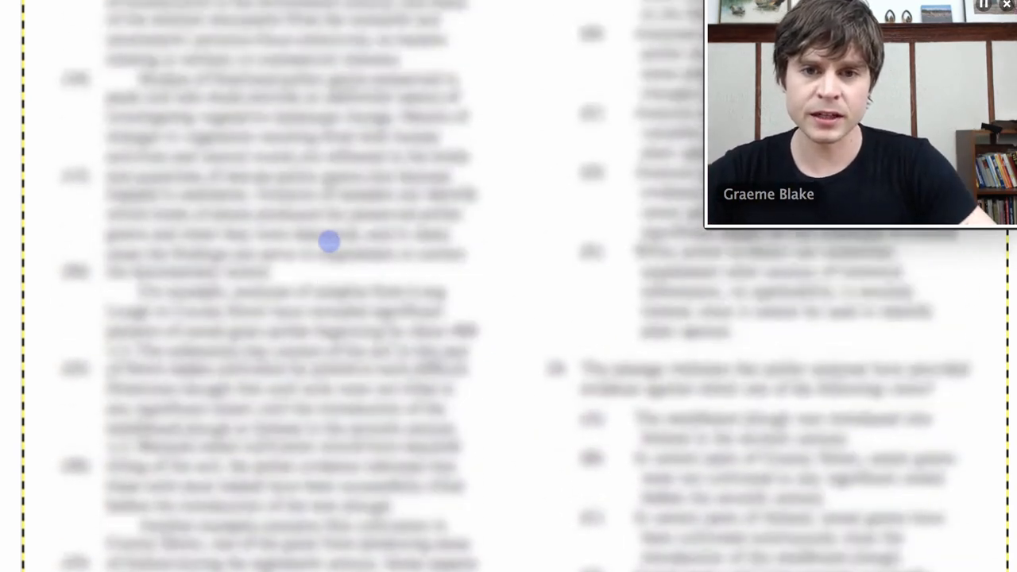
scroll(down, 3)
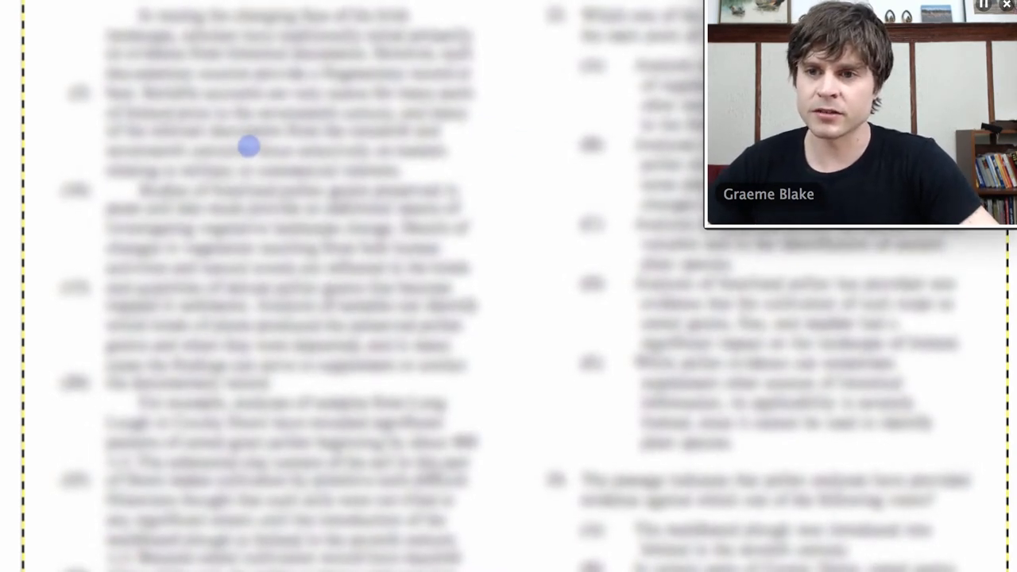
scroll(down, 3)
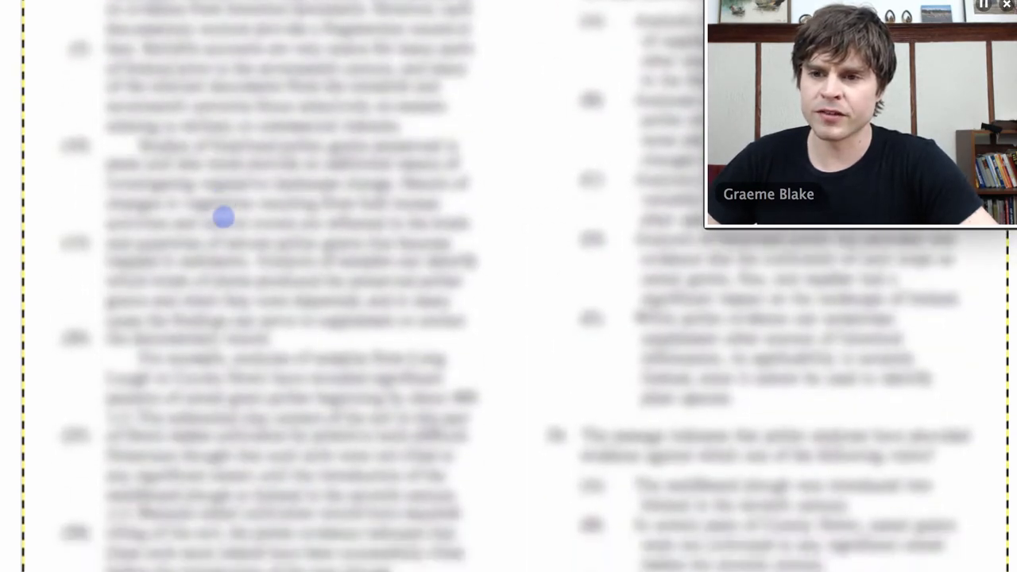
scroll(down, 3)
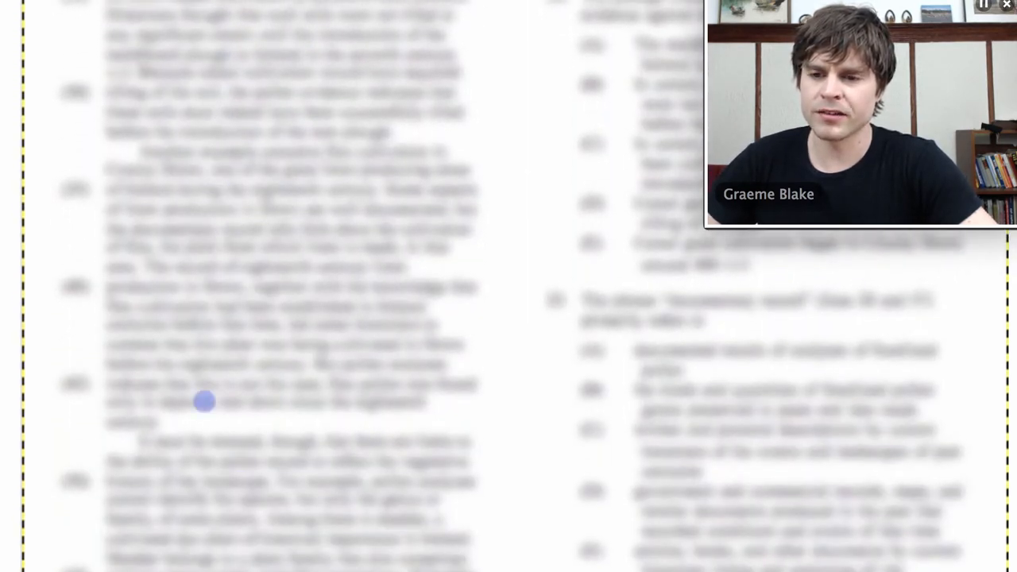
scroll(down, 3)
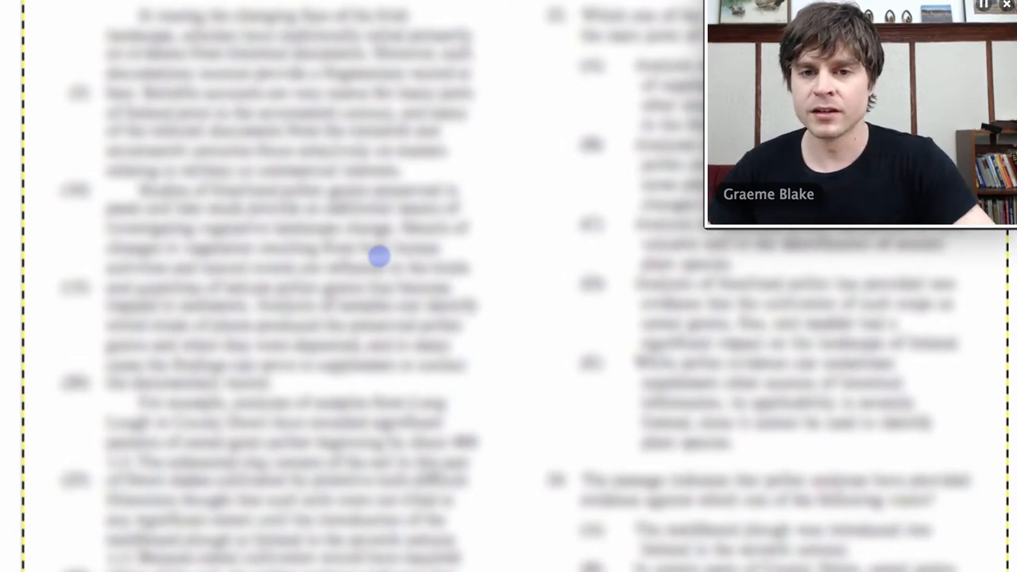
scroll(down, 3)
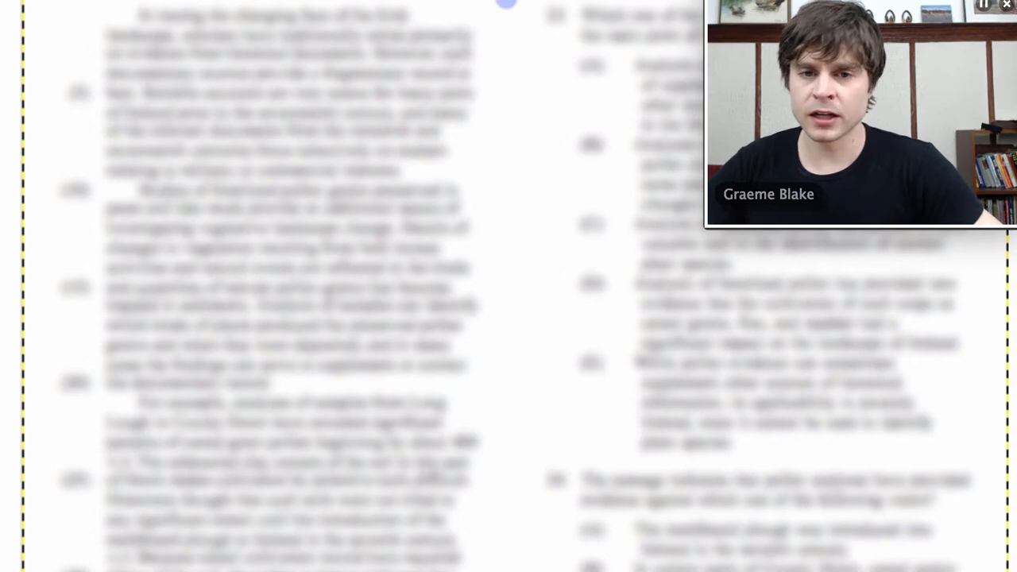
mouse_move(326, 125)
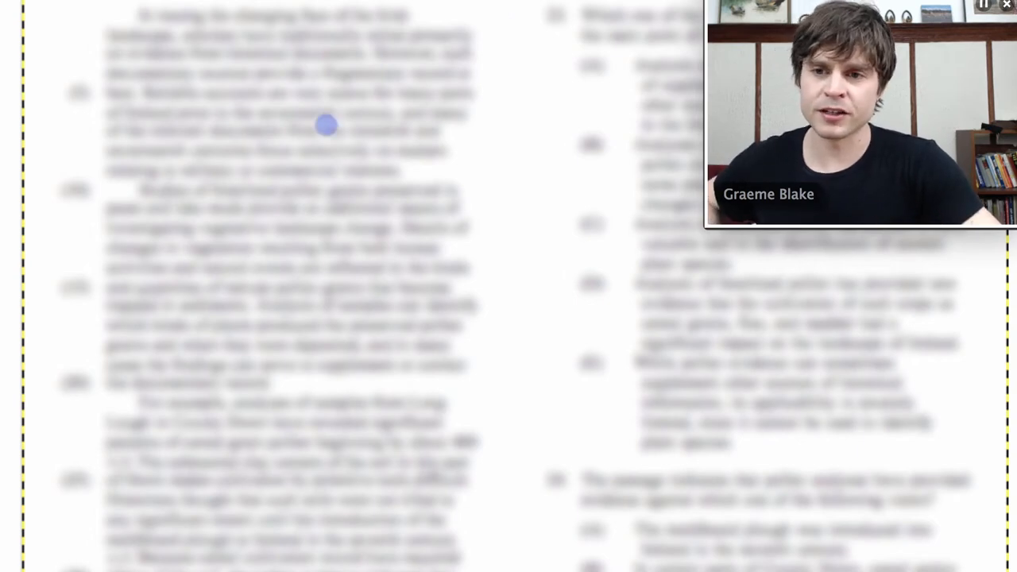
scroll(down, 3)
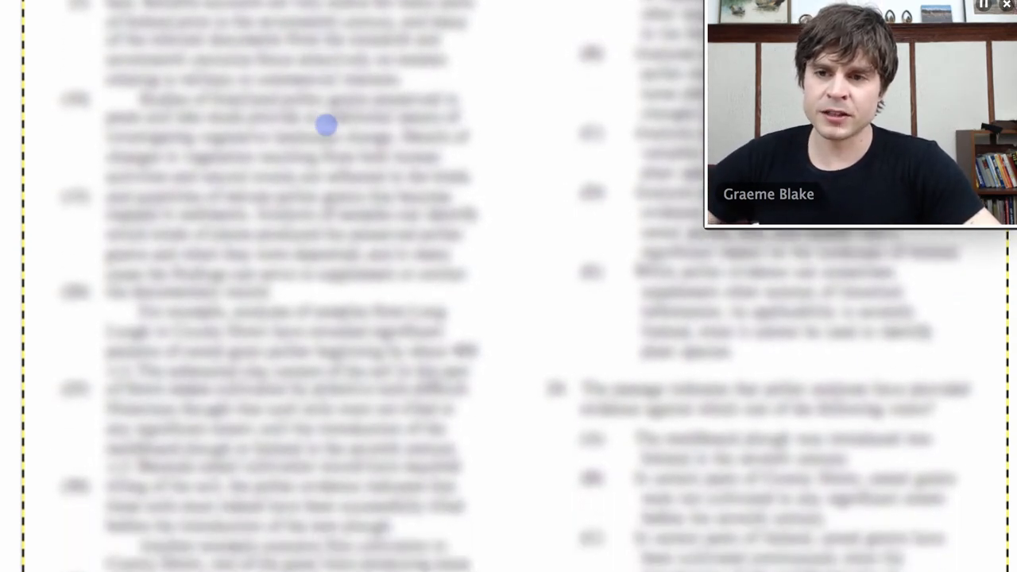
scroll(down, 3)
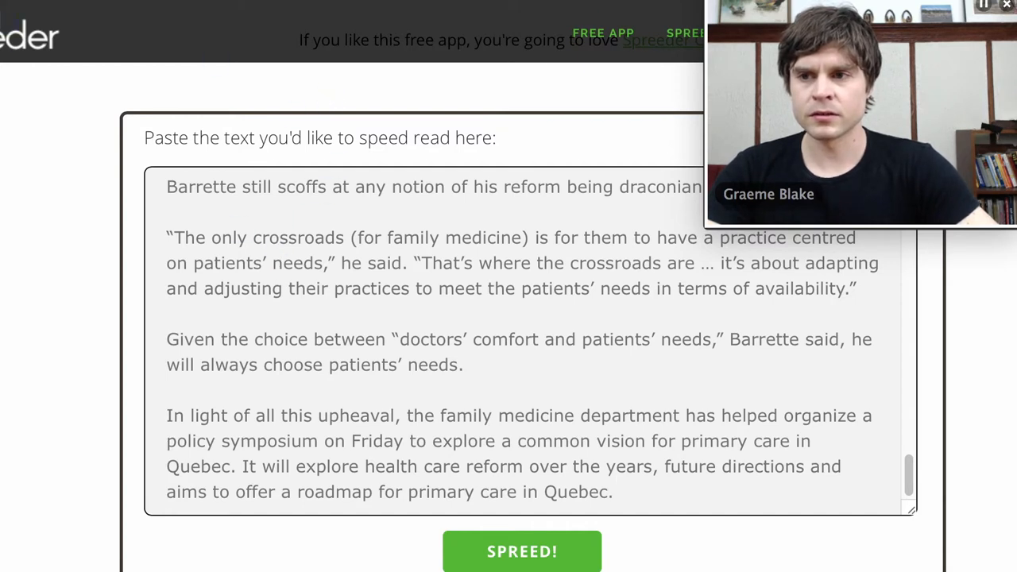
click(521, 550)
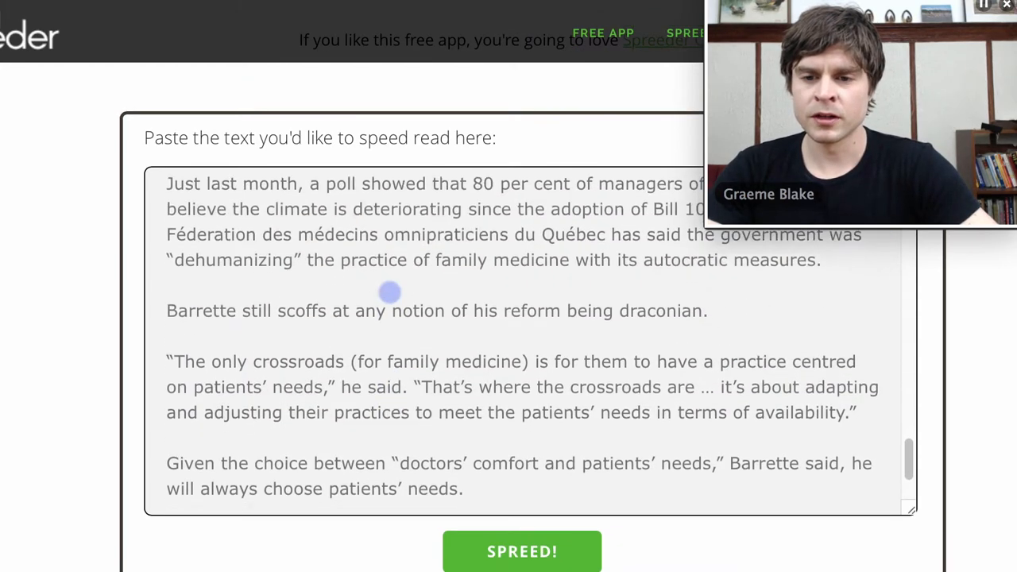
click(525, 550)
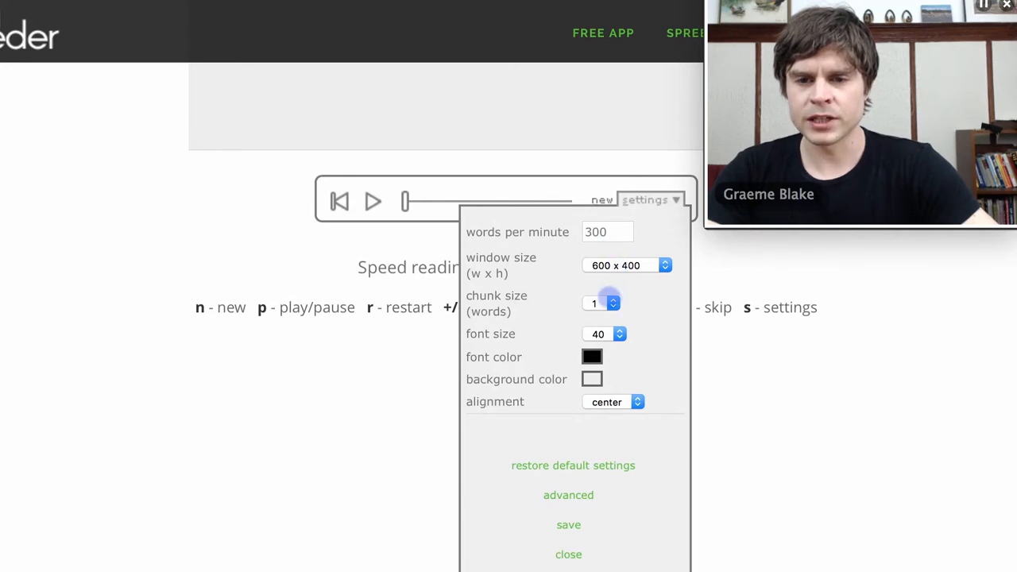
Review words per minute and chunk size in Settings, then start playing the 871-word text at 300 wpm.
click(610, 302)
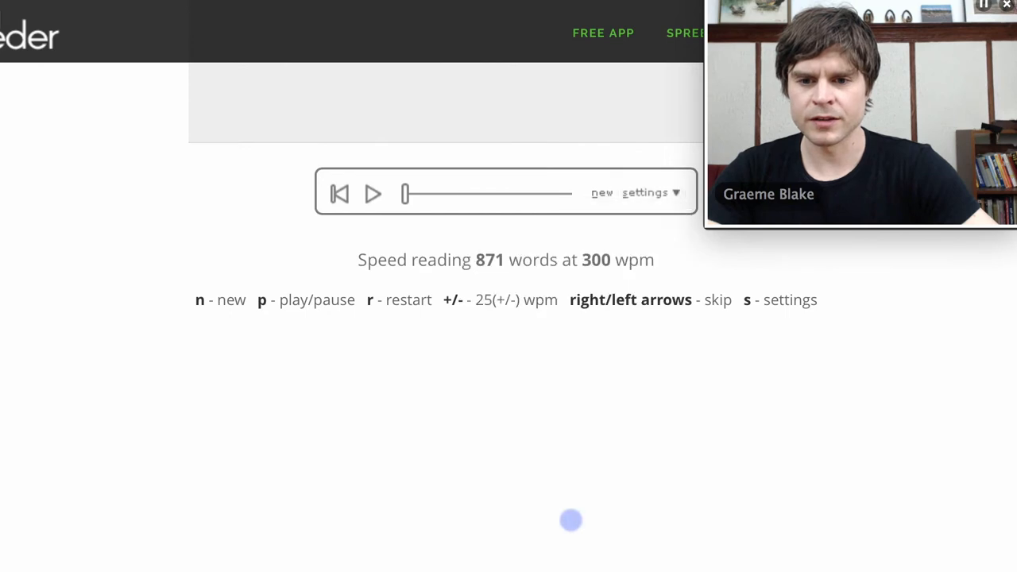
click(374, 193)
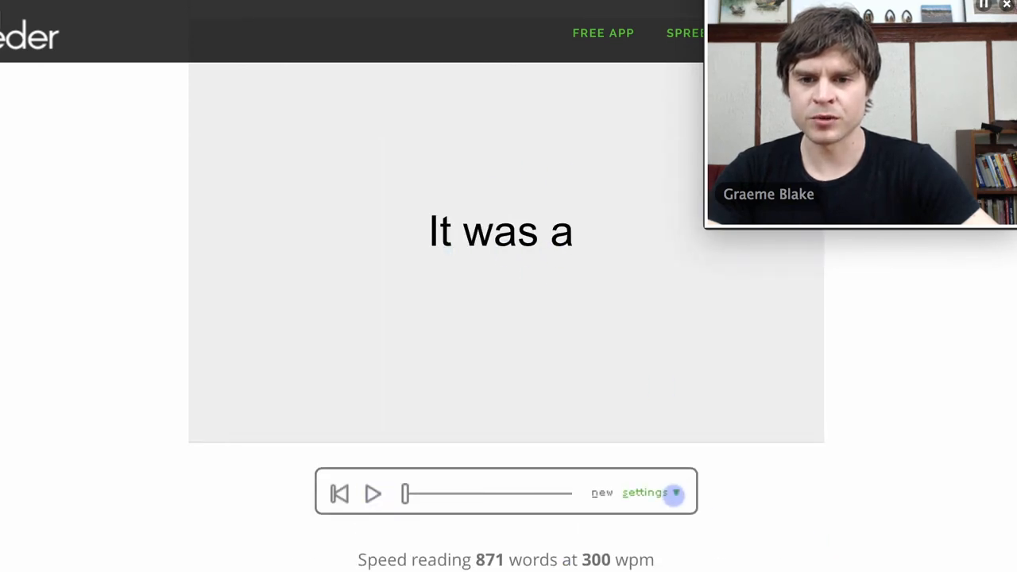
click(674, 492)
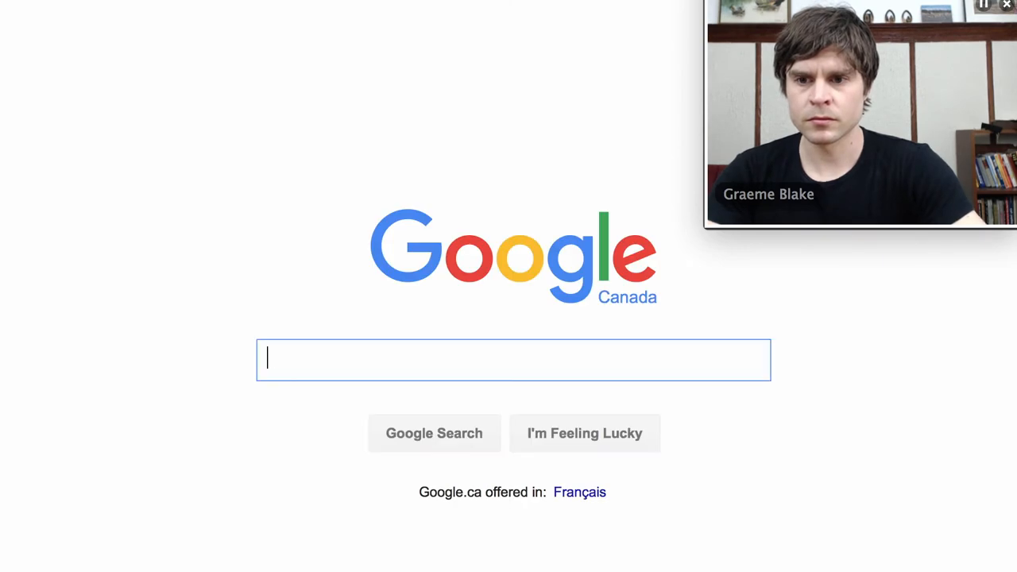
Search Google for 'reading speed test' and open the readingsoft.com Speed Reading Test Online result.
text(reading speed test)
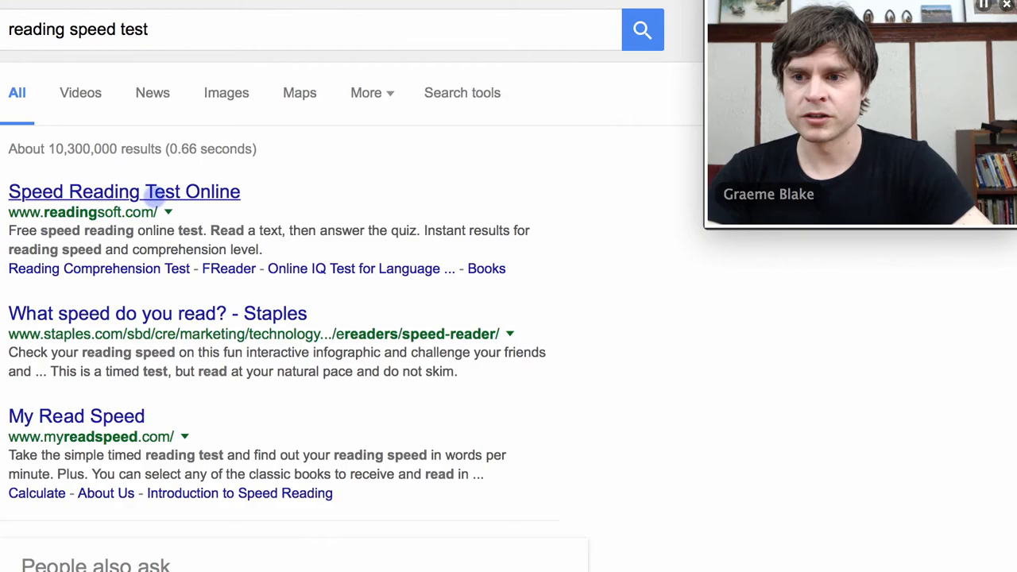
click(124, 191)
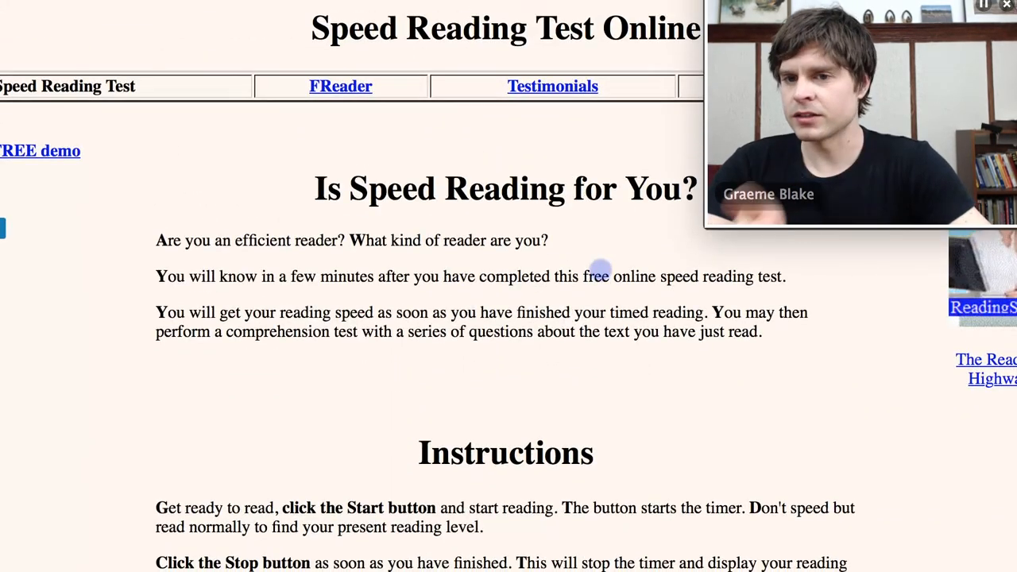
Run a trial of the timed reading test, then redo it back to the instructions and Start button.
scroll(down, 3)
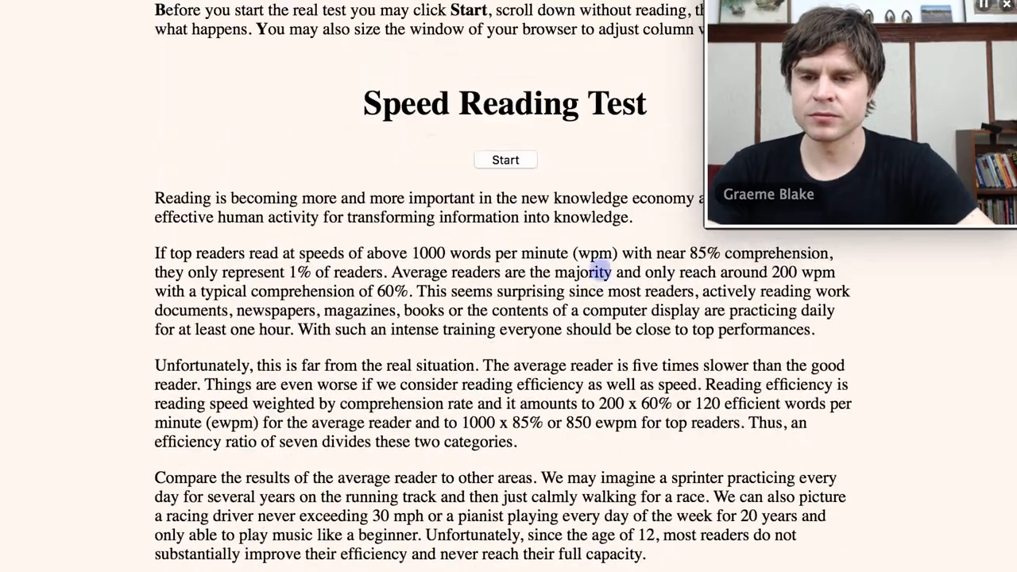
click(505, 159)
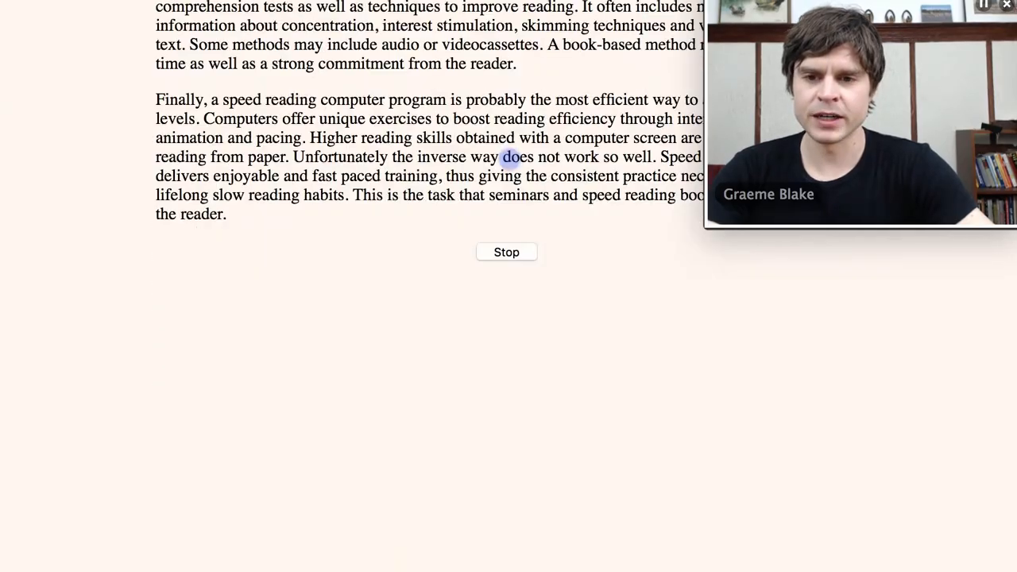
click(505, 251)
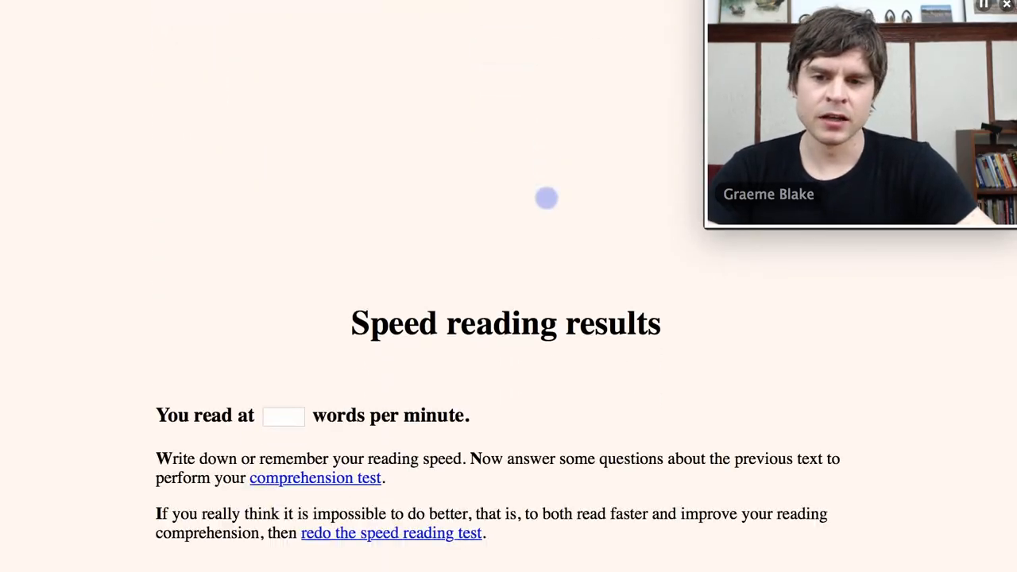
scroll(up, 3)
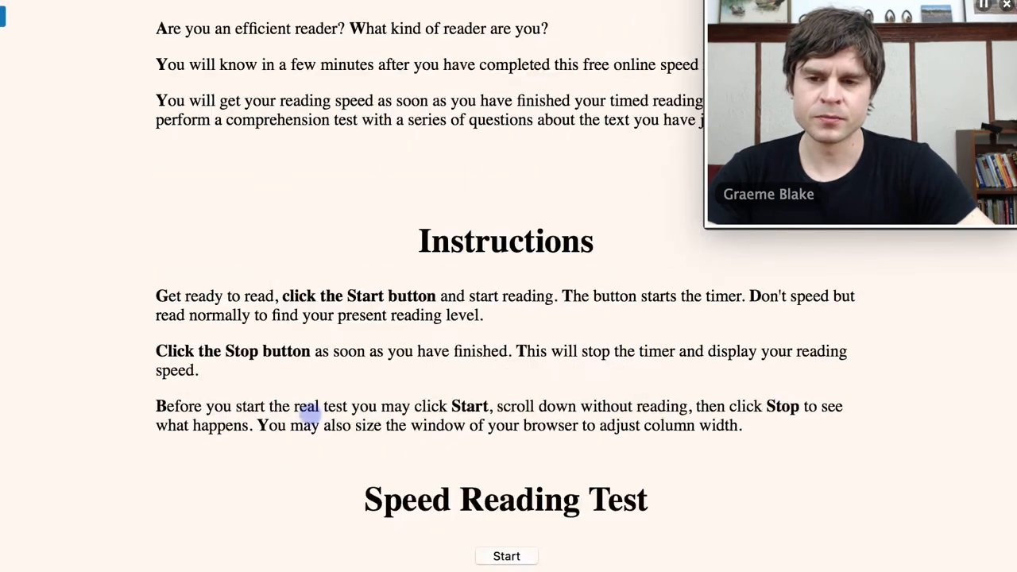
scroll(up, 3)
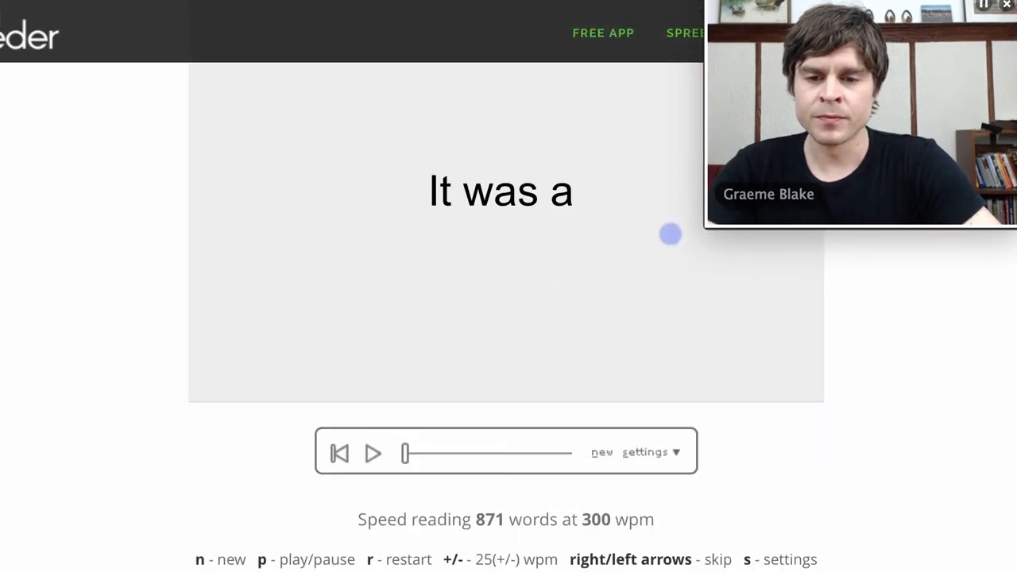
Set the speed to 220 words per minute, save it, and play the article, adjusting speed to end at 330 wpm.
click(651, 375)
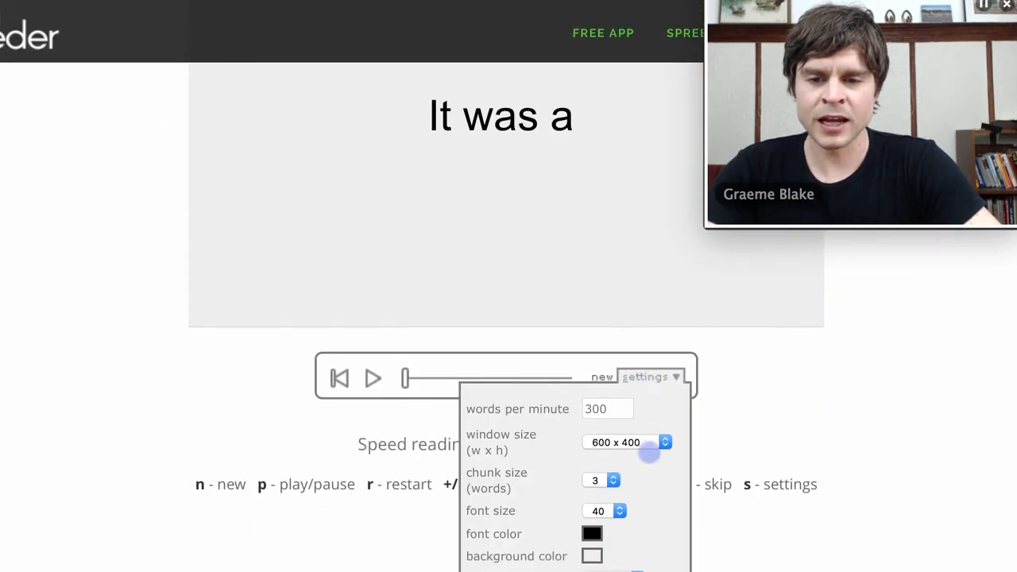
click(607, 405)
text(220)
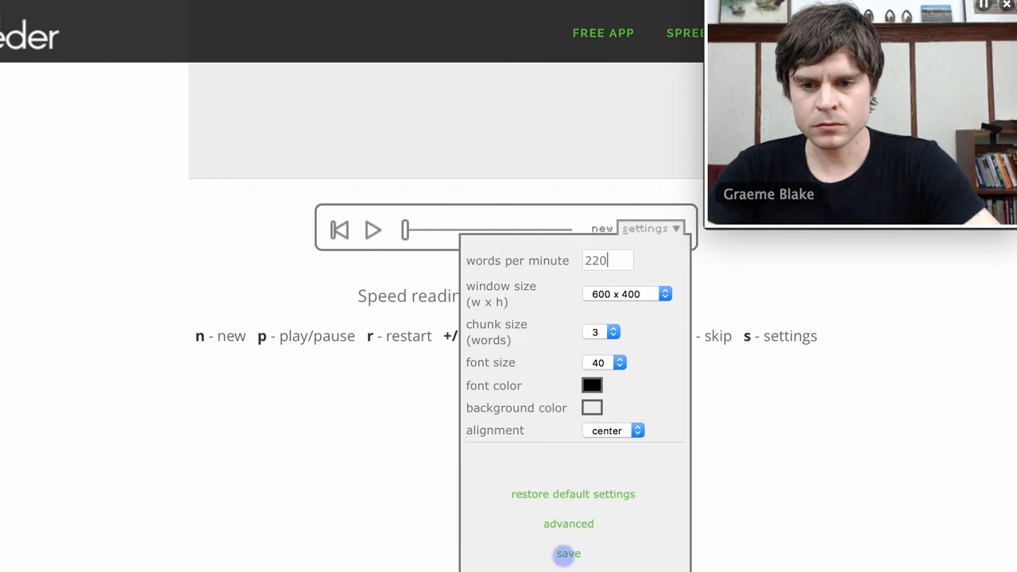
click(567, 553)
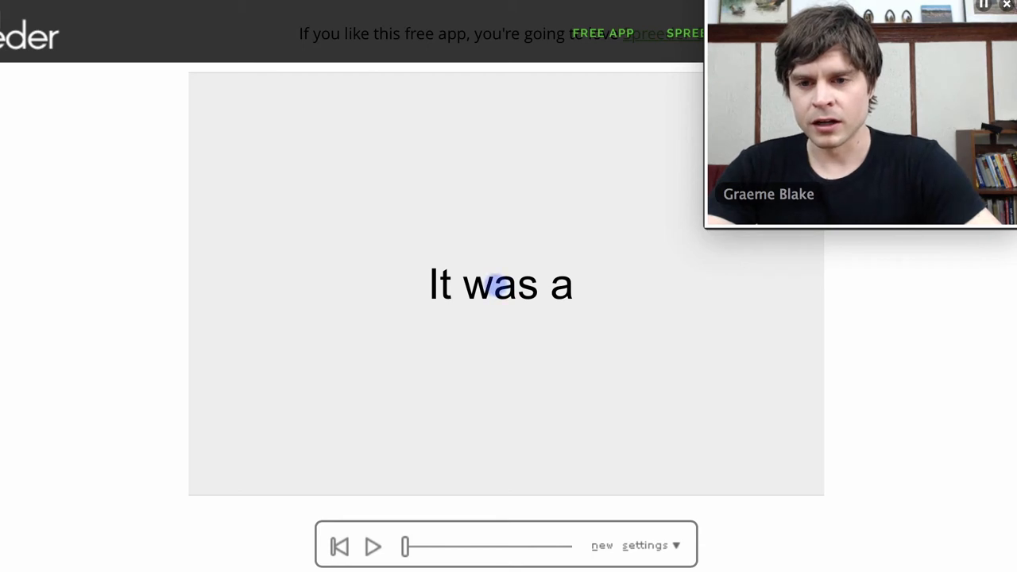
click(373, 548)
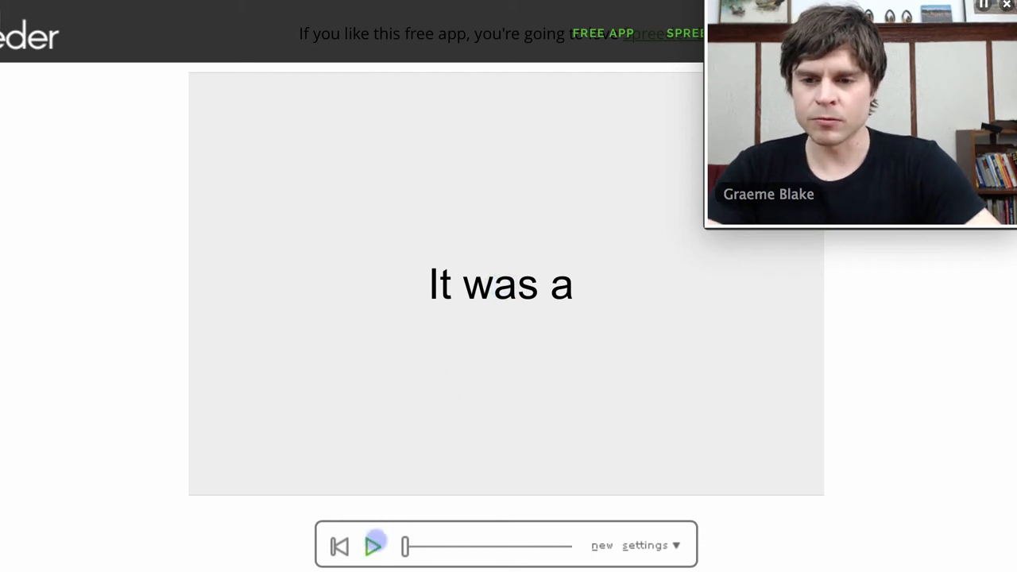
click(374, 546)
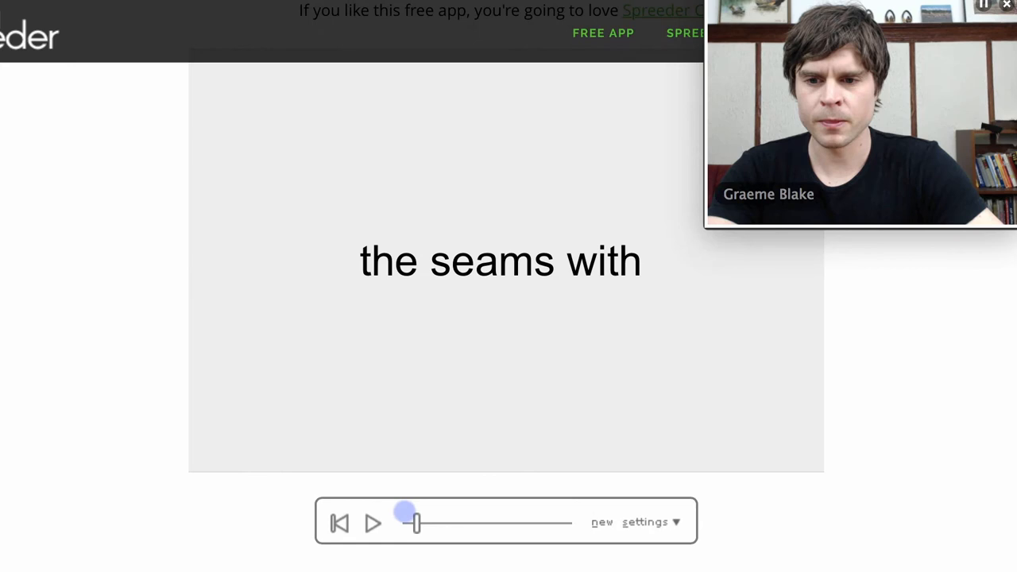
click(371, 522)
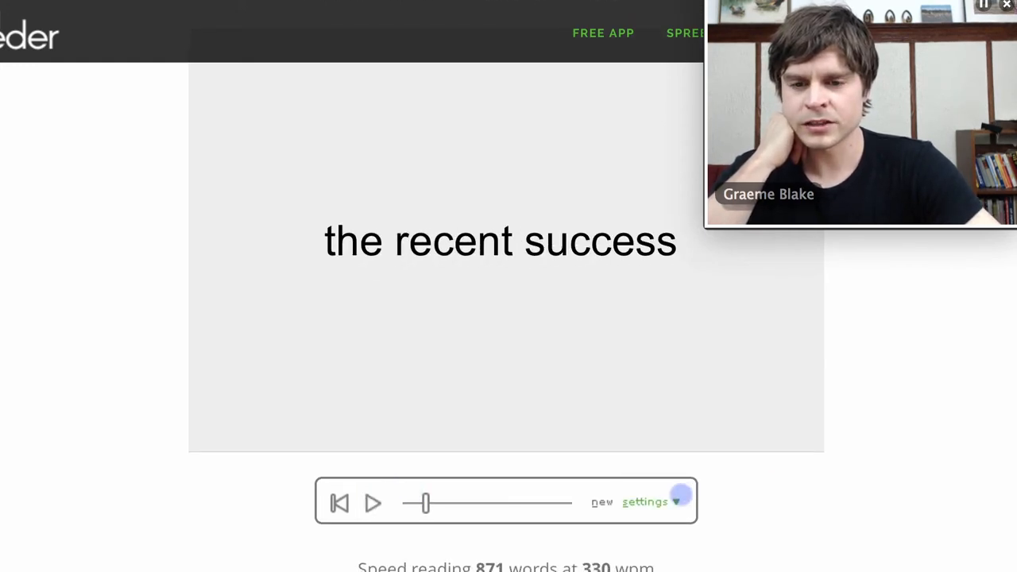
Raise the words per minute setting to 1000 and return to the reader.
click(643, 502)
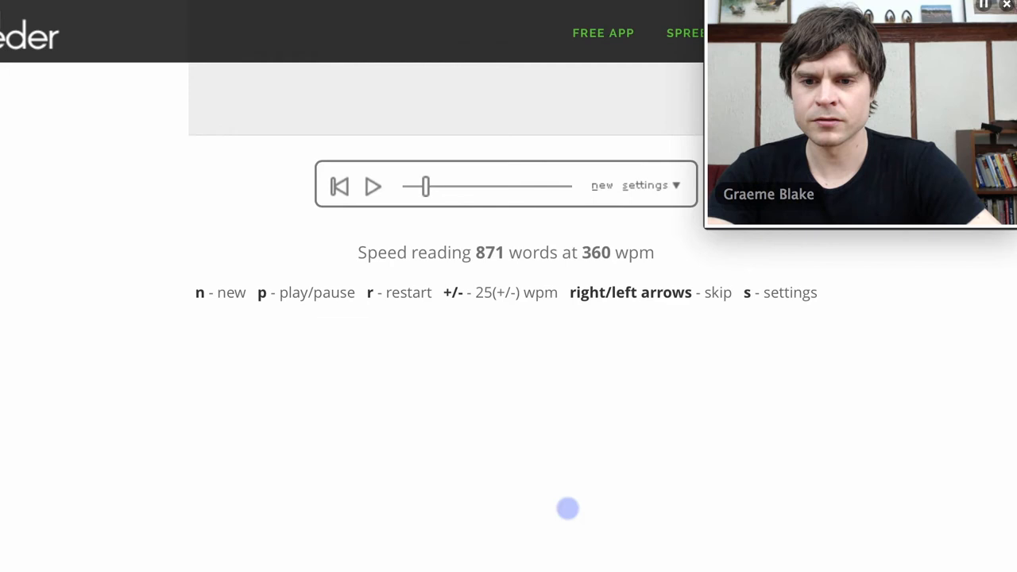
click(372, 186)
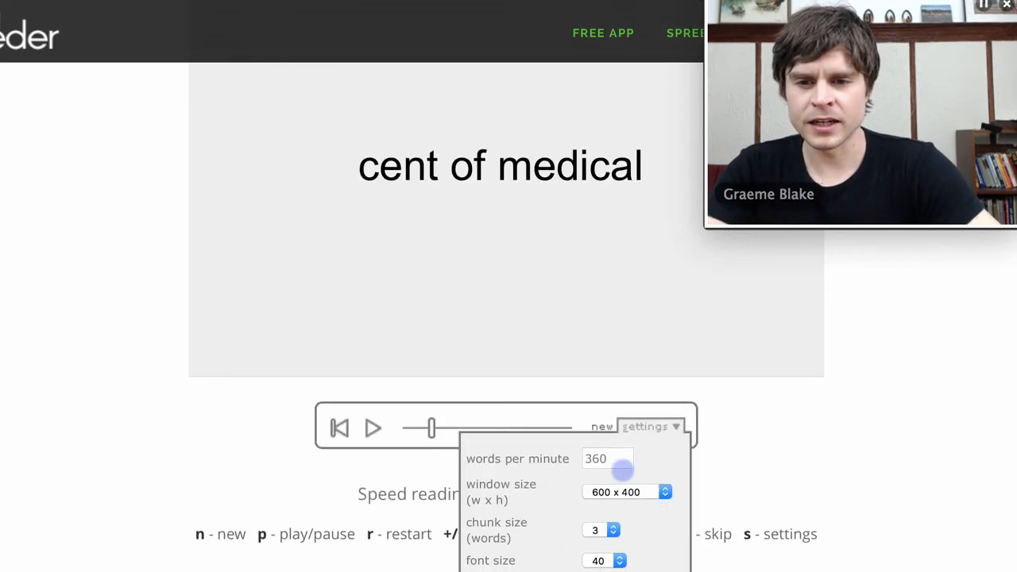
text(1000)
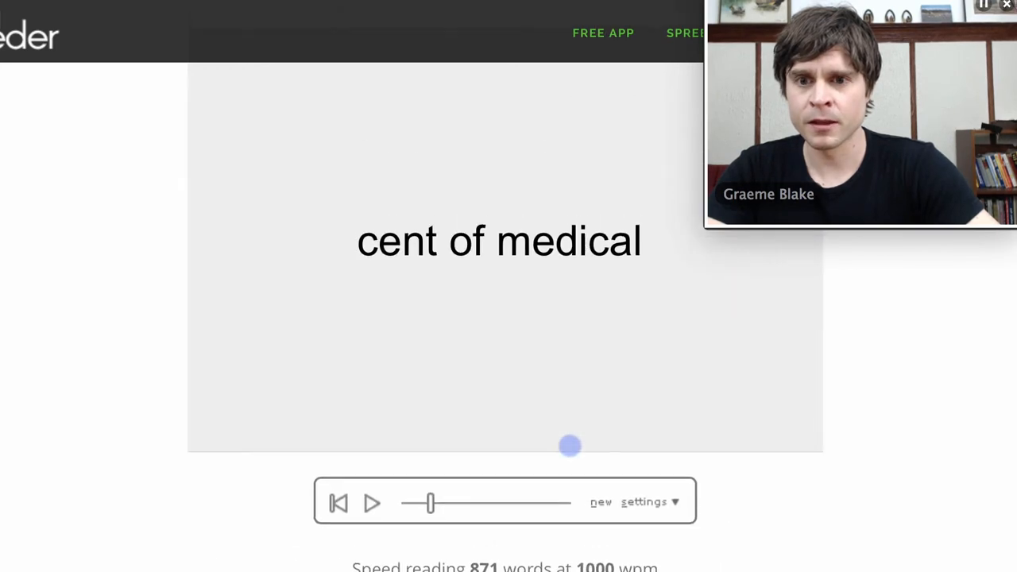
click(372, 503)
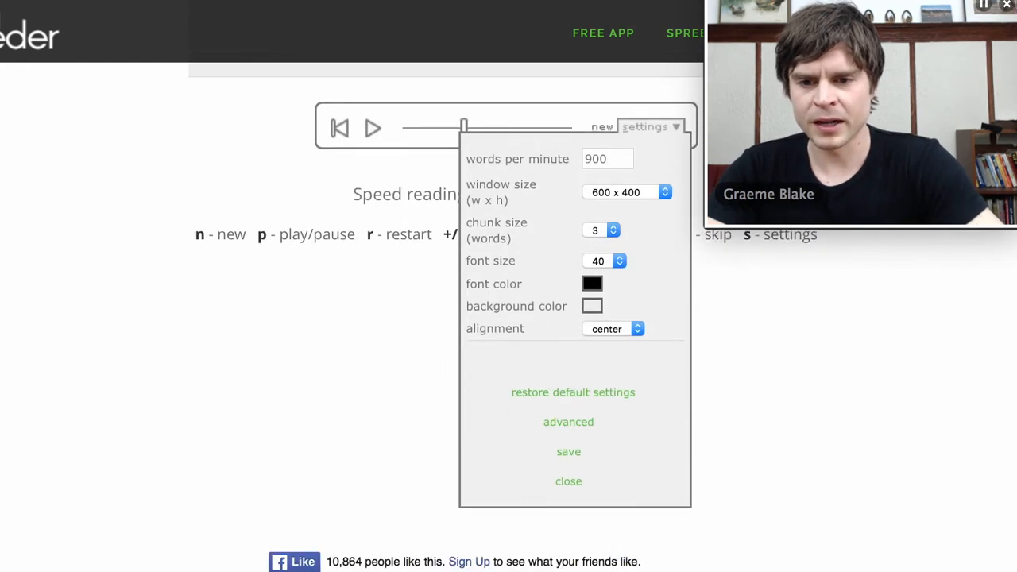
Apply 900 words per minute, play further through the article, then pause it.
click(569, 481)
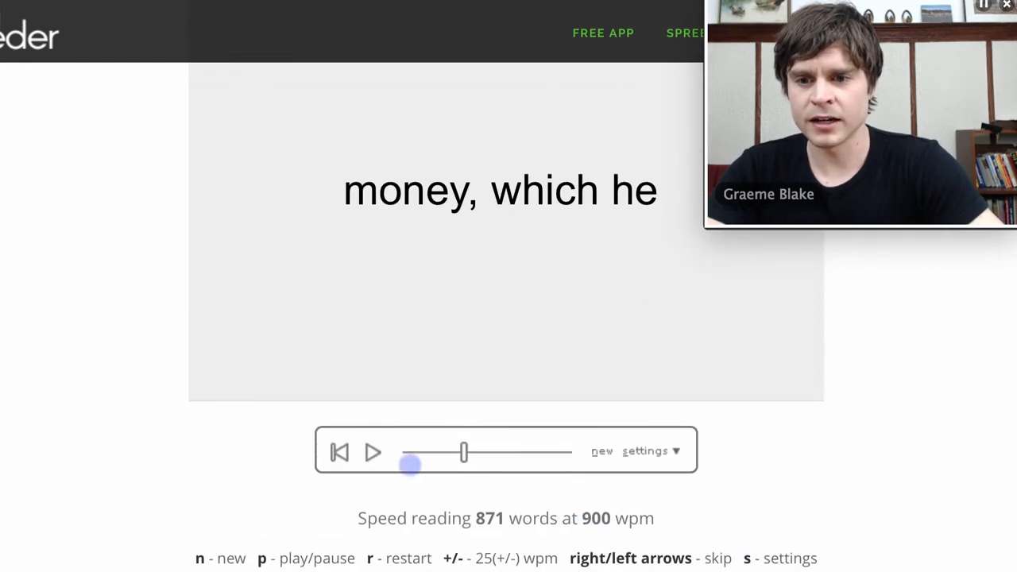
click(372, 451)
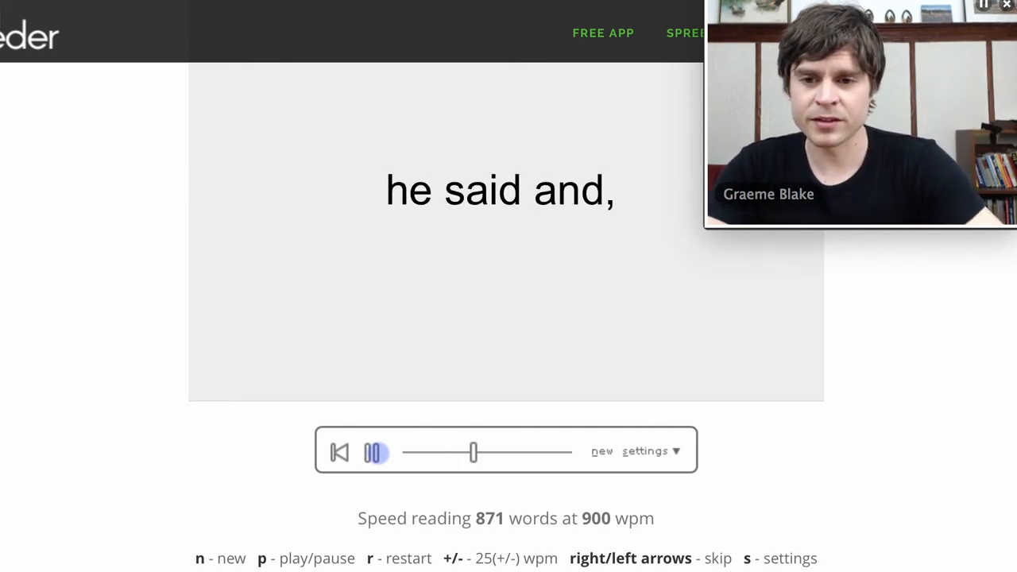
click(377, 455)
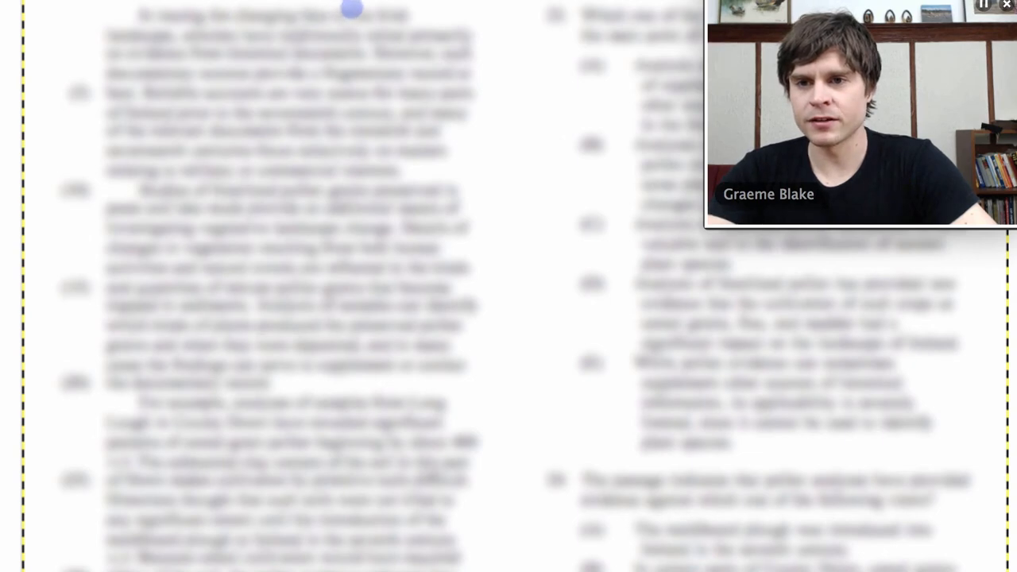
mouse_move(221, 29)
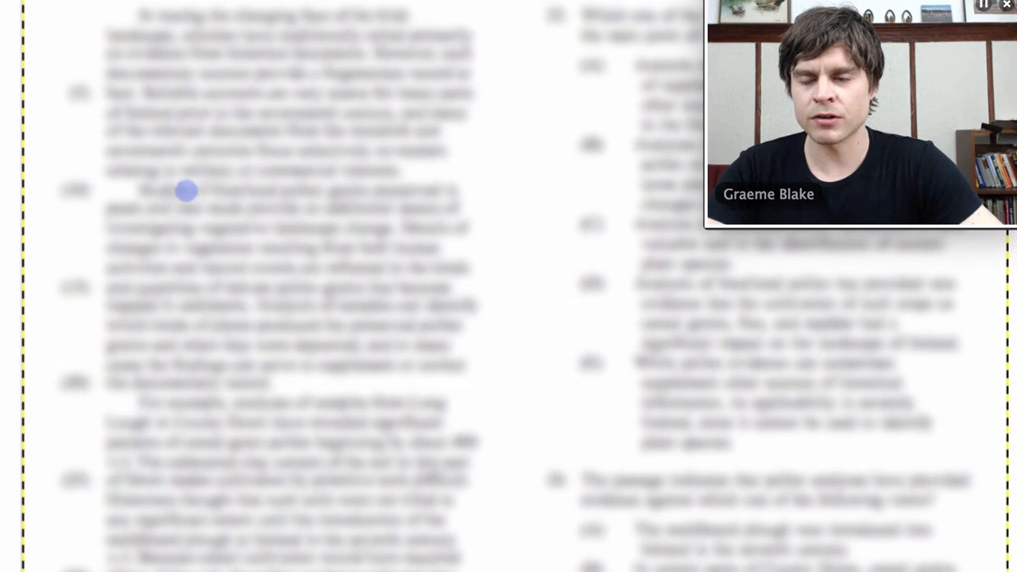
mouse_move(199, 286)
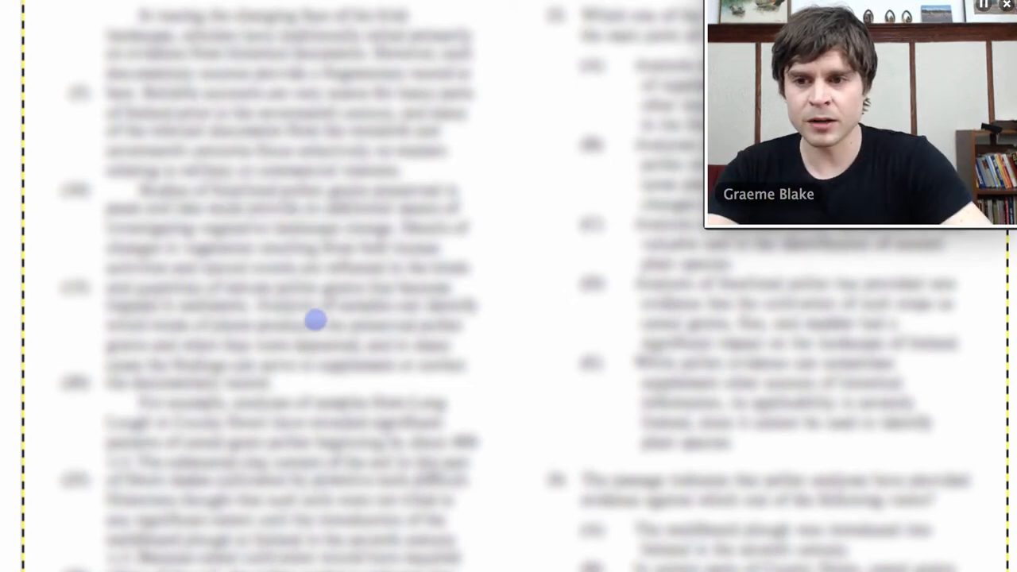
Scroll down through the paragraphs of the blurred LSAT passage in Preview.
scroll(down, 3)
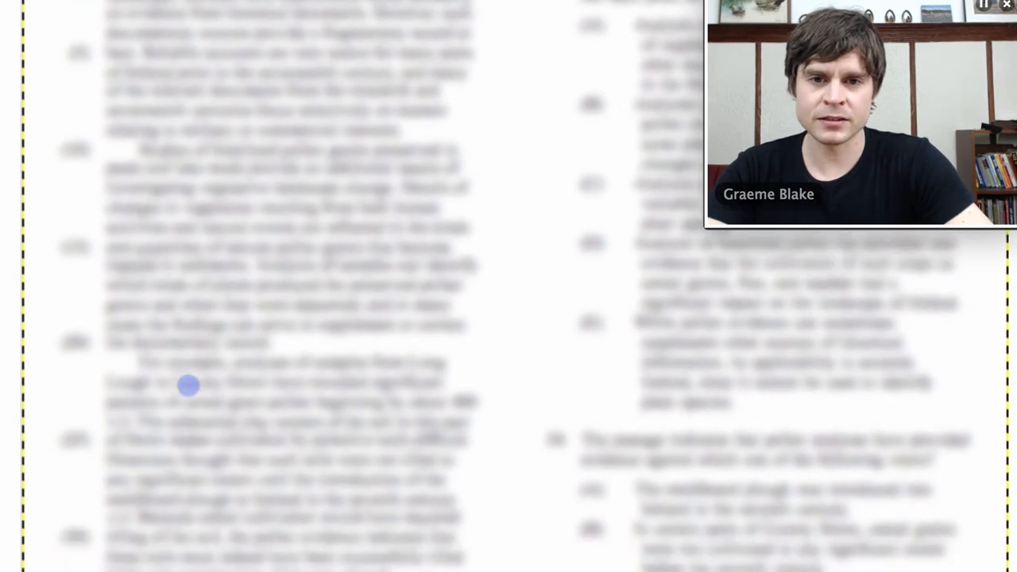
scroll(down, 3)
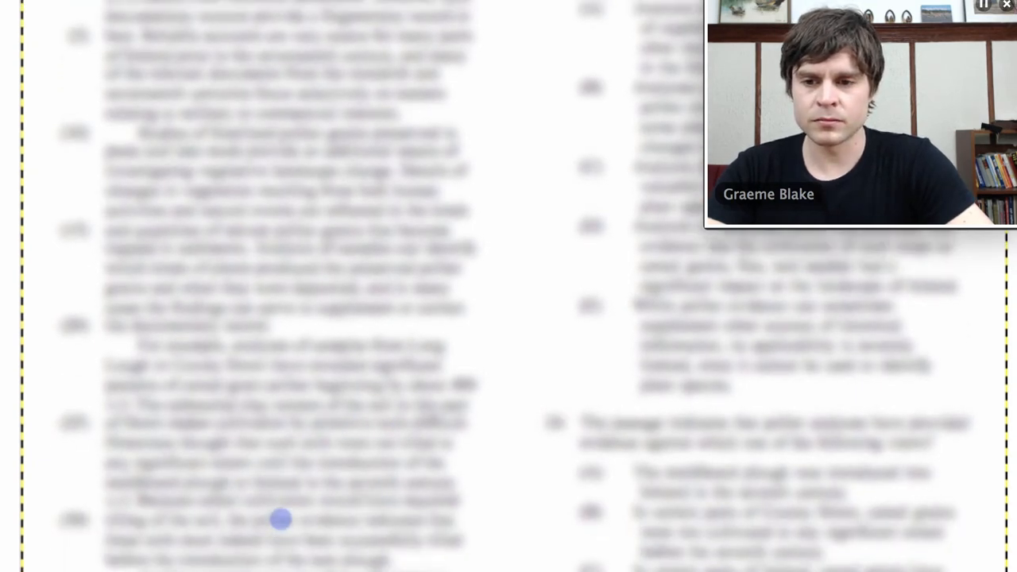
scroll(down, 3)
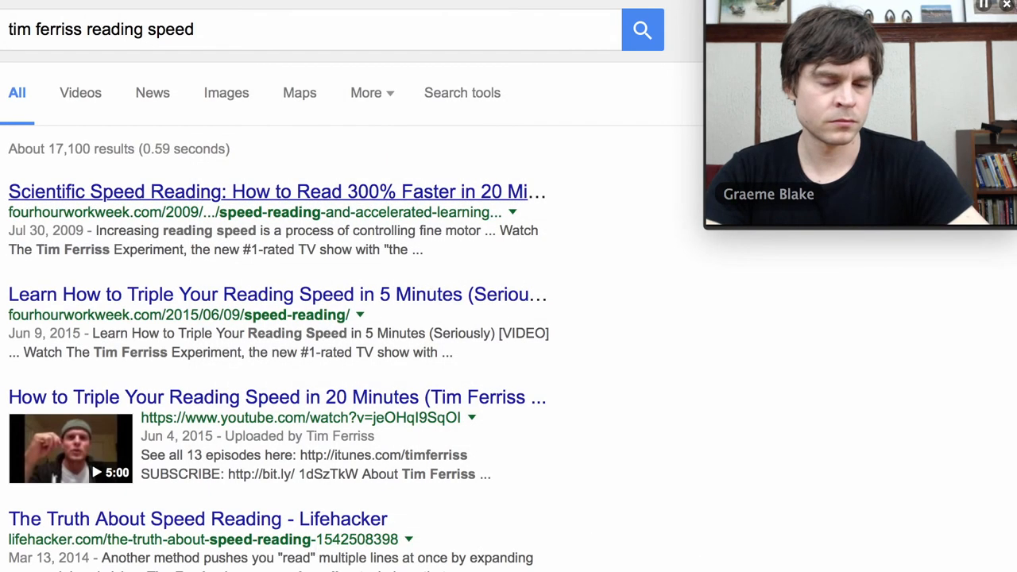
Open the 'Scientific Speed Reading' article and scroll down to The PX Project section.
click(267, 191)
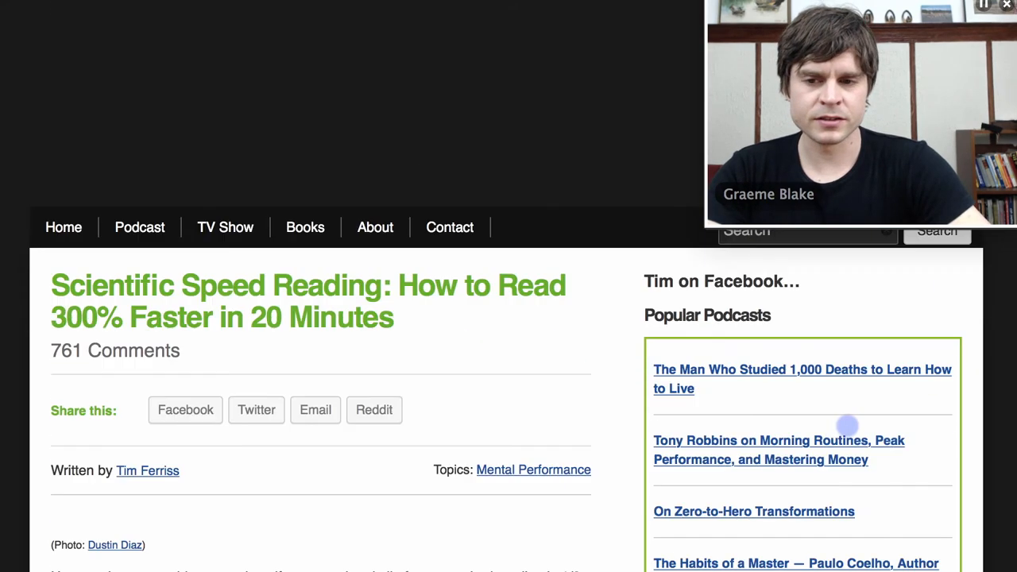
scroll(down, 3)
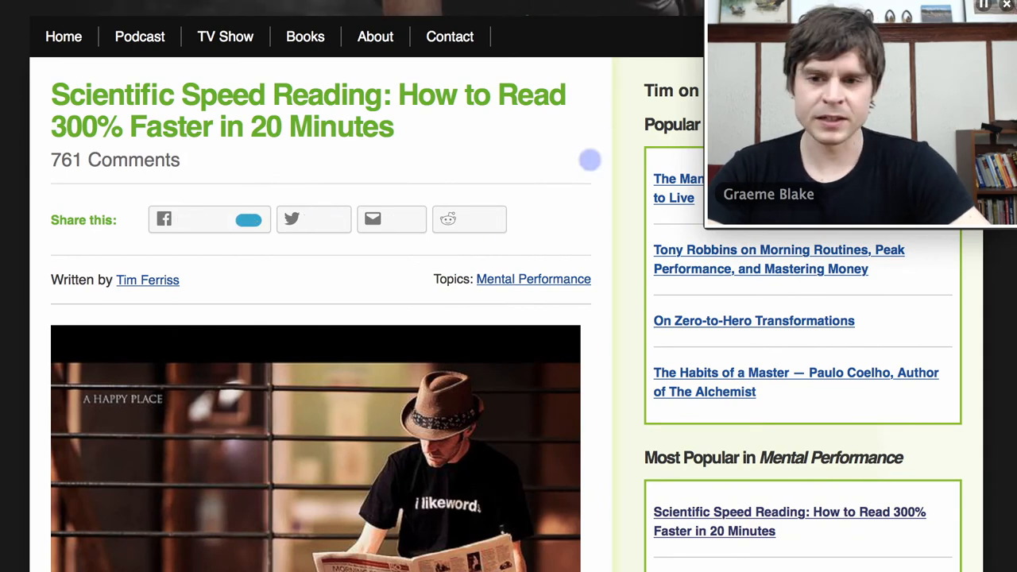
scroll(down, 3)
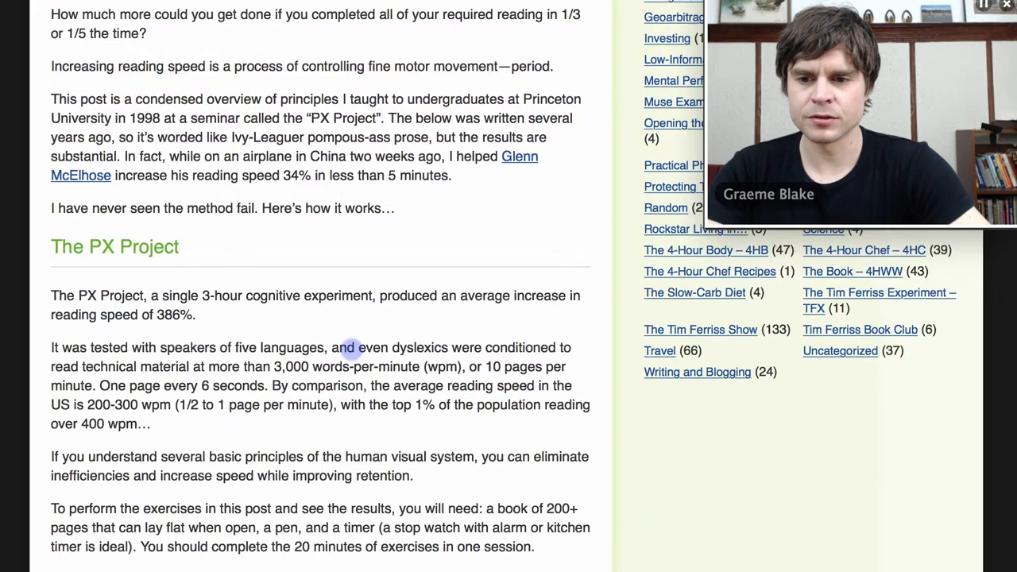
scroll(down, 3)
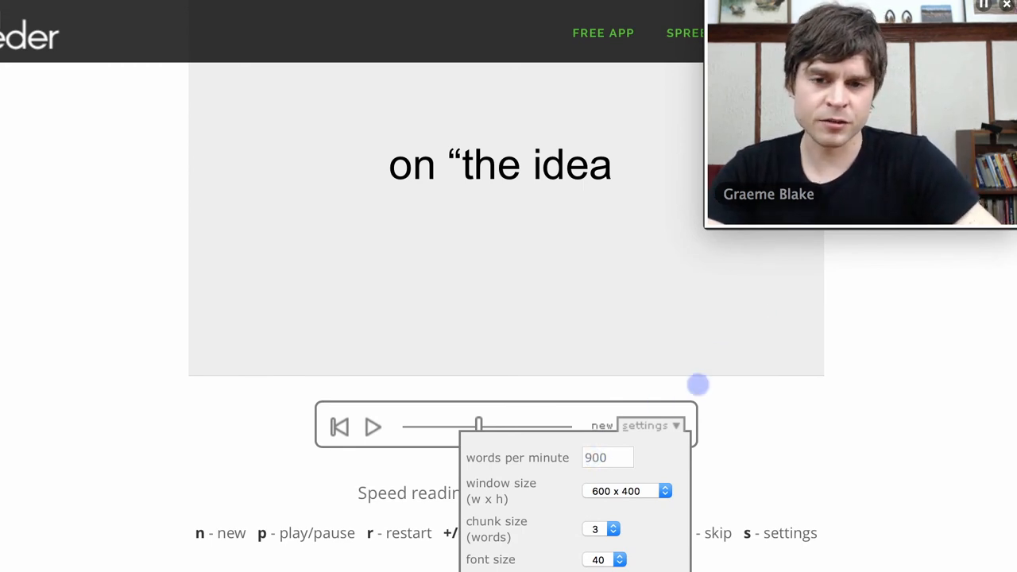
Close the settings menu, leaving the 871-word text at 900 wpm with 3-word chunks.
click(648, 426)
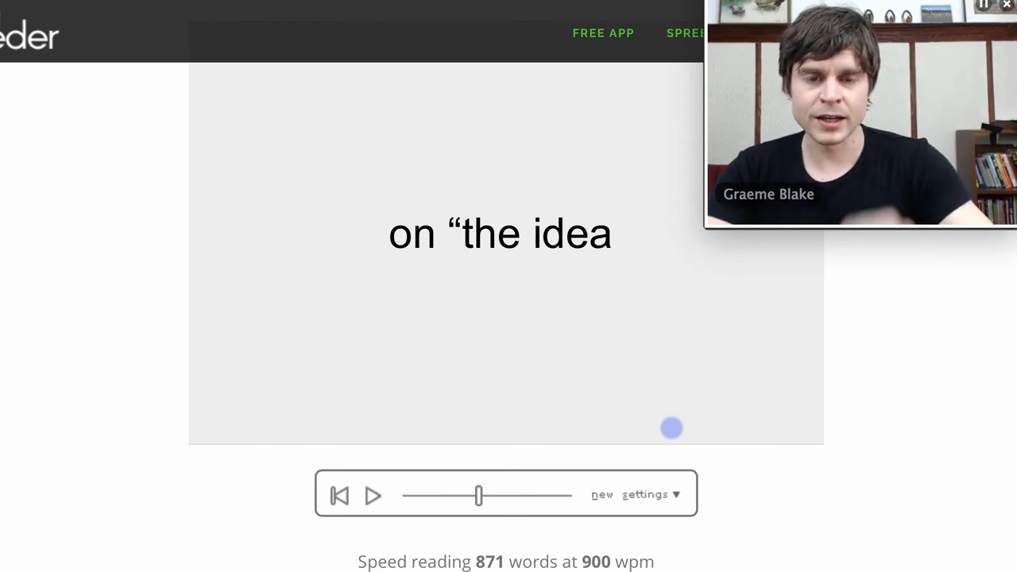
mouse_move(642, 318)
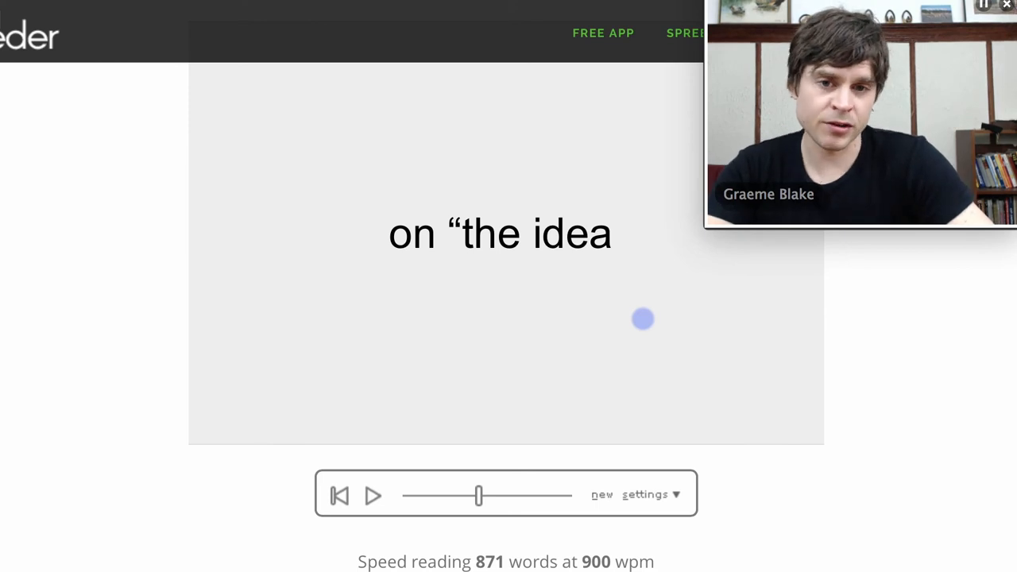
mouse_move(505, 253)
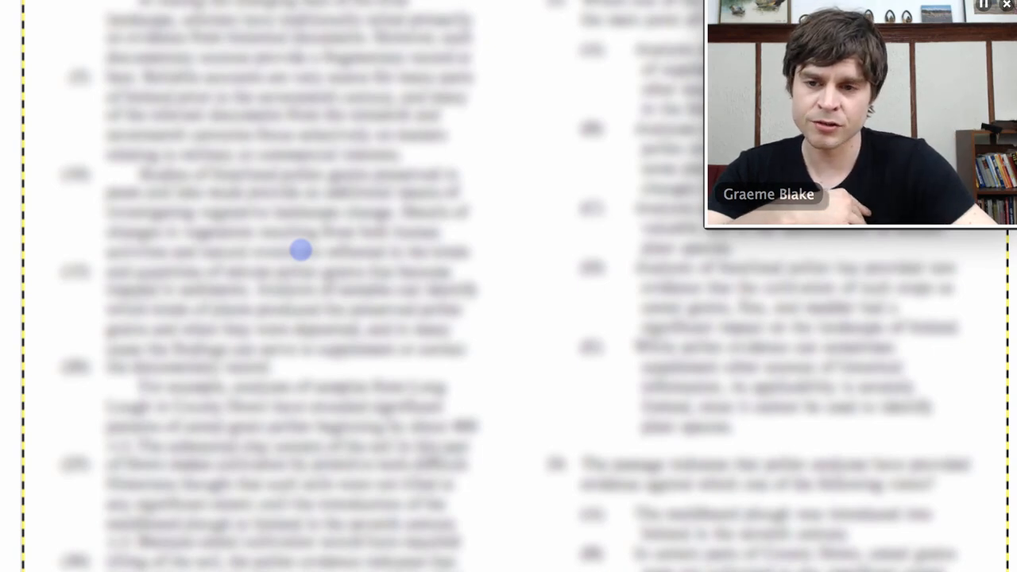
Scroll through the blurred LSAT passage's paragraphs beside its questions.
scroll(down, 3)
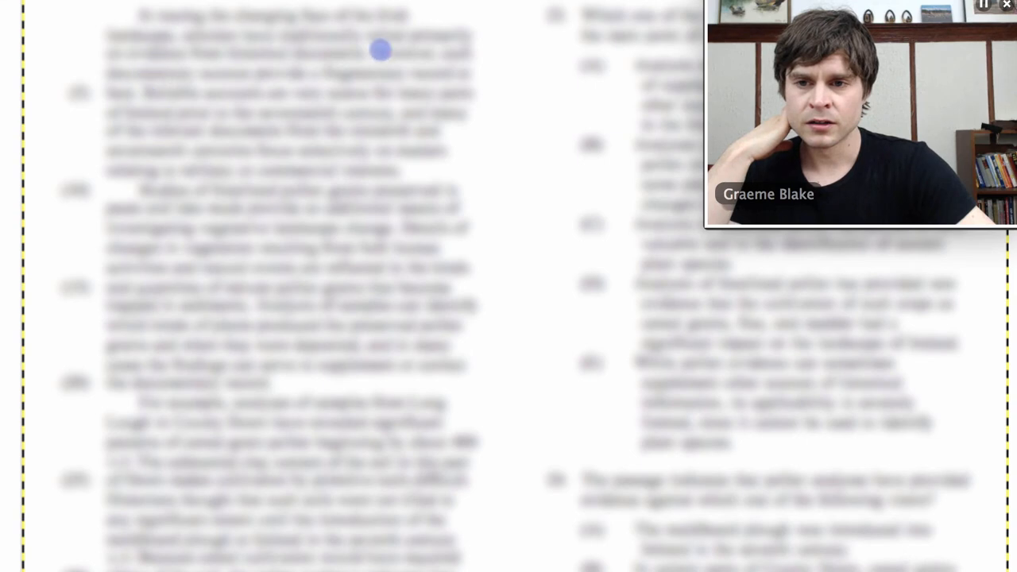
scroll(down, 3)
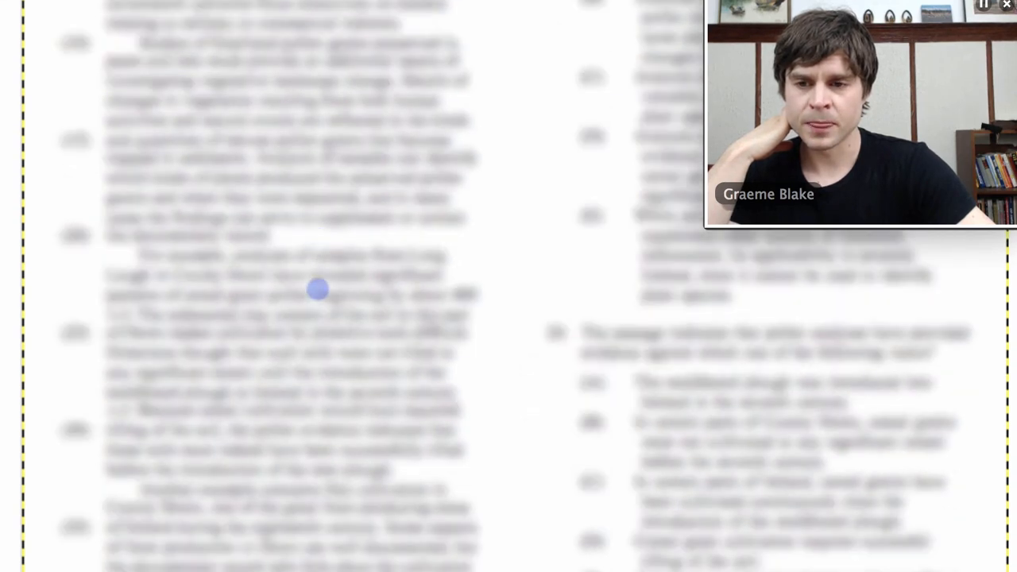
scroll(down, 3)
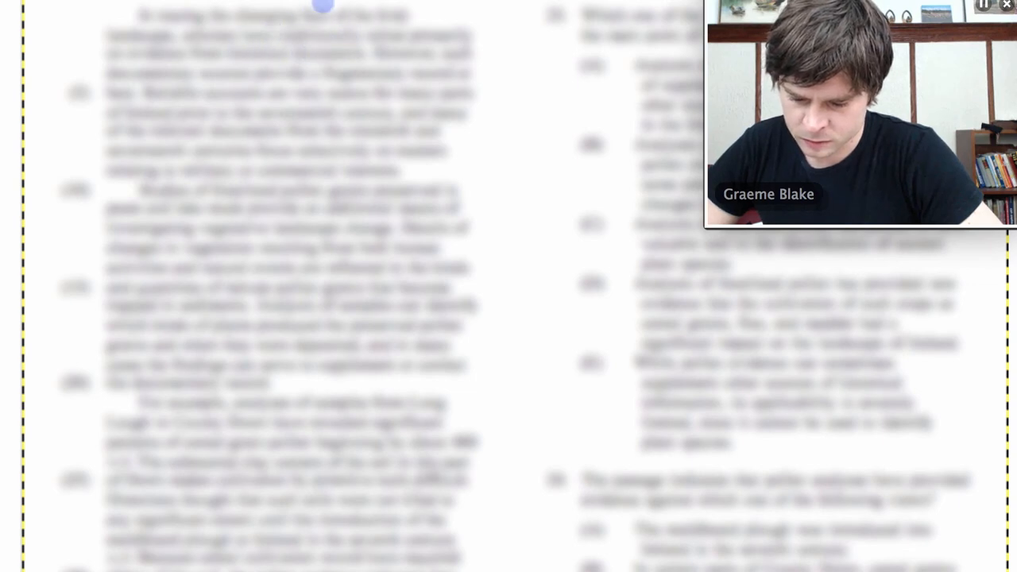
mouse_move(265, 257)
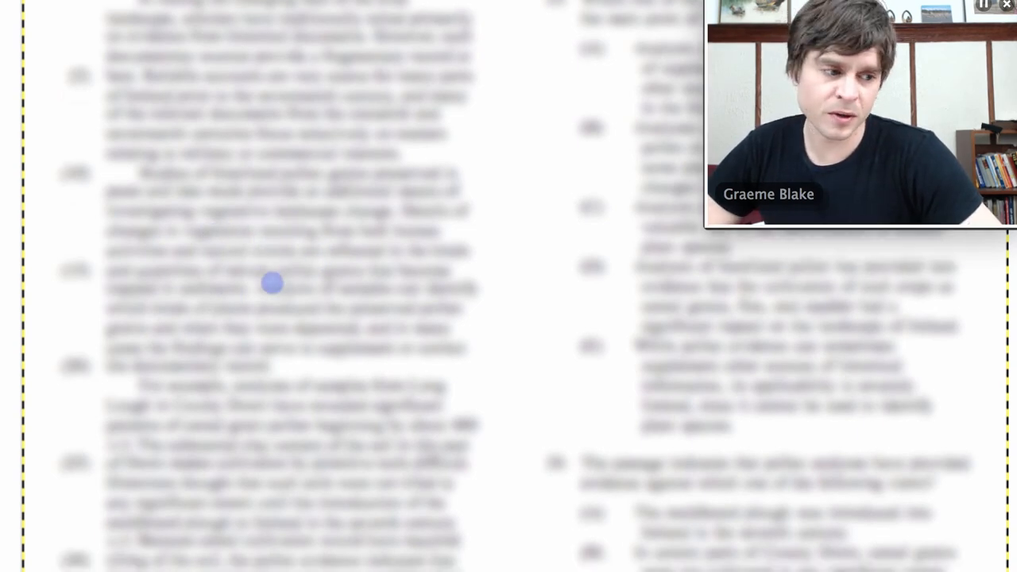
Scroll down to the passage's later paragraphs and the 'documentary record' question.
scroll(down, 3)
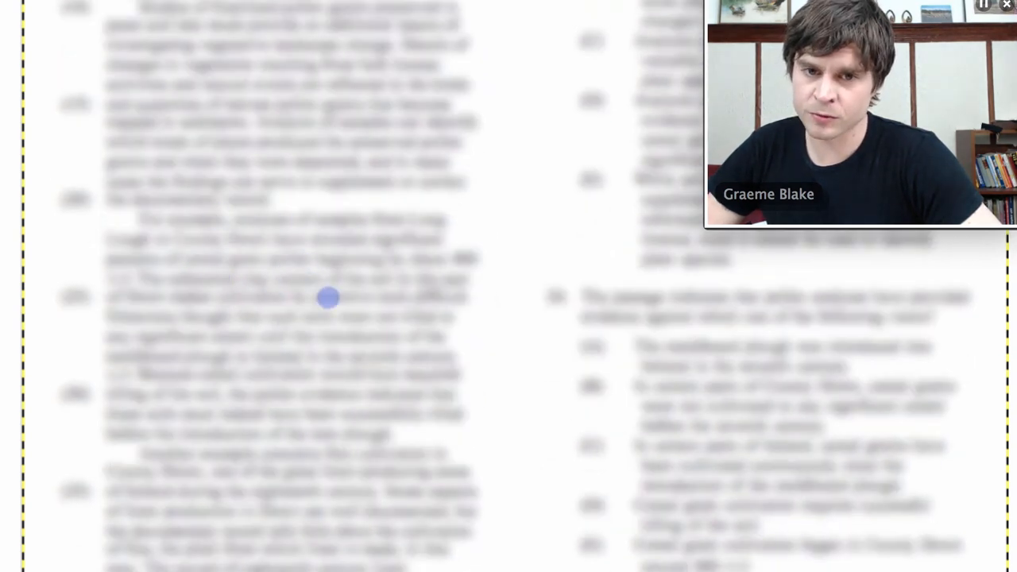
scroll(down, 3)
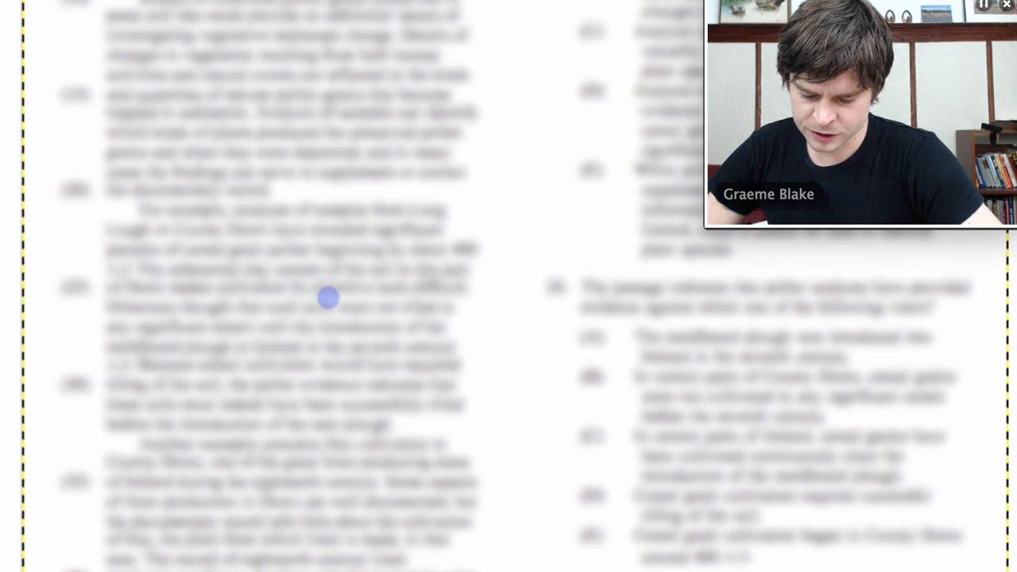
scroll(down, 3)
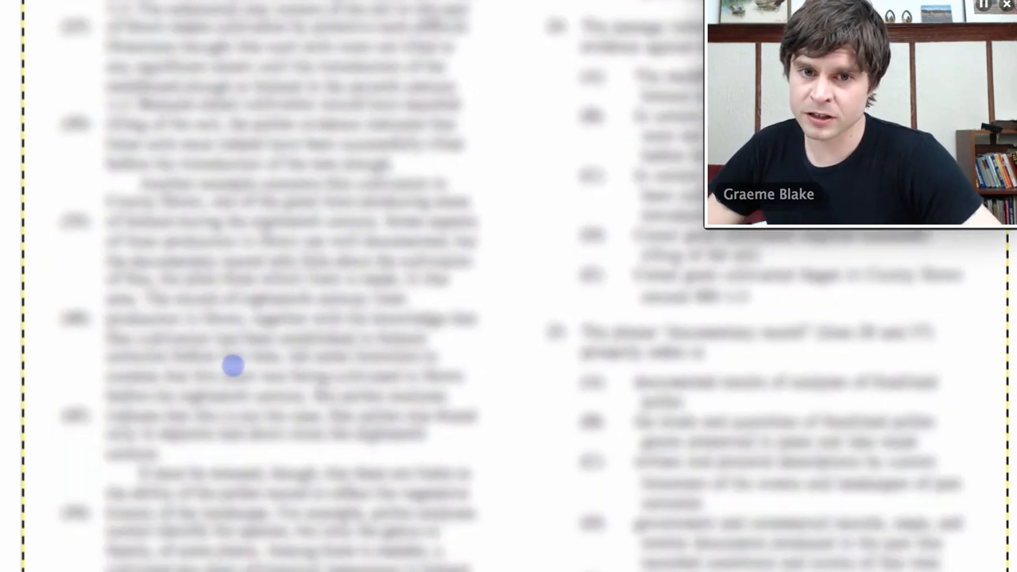
scroll(down, 3)
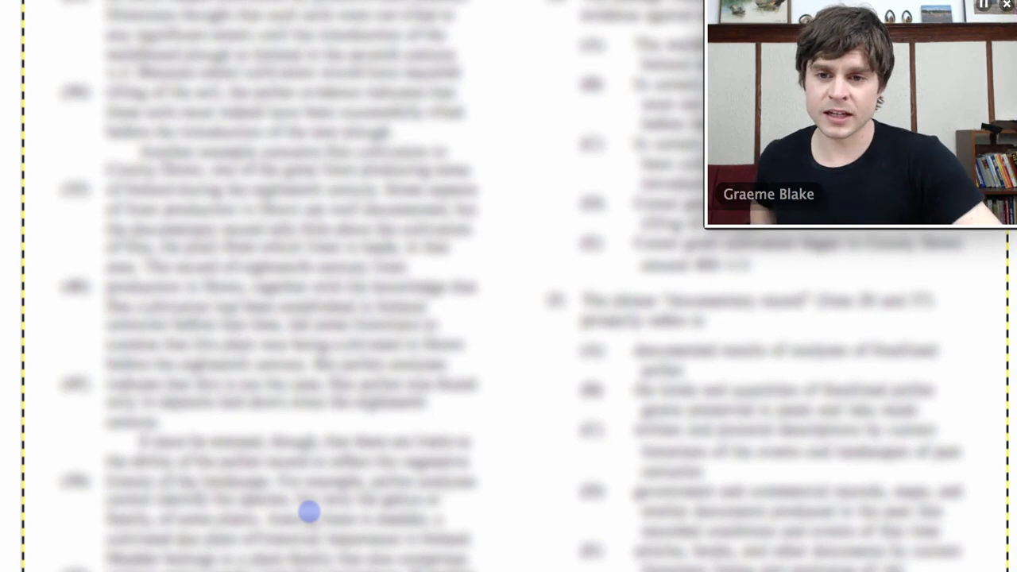
scroll(down, 3)
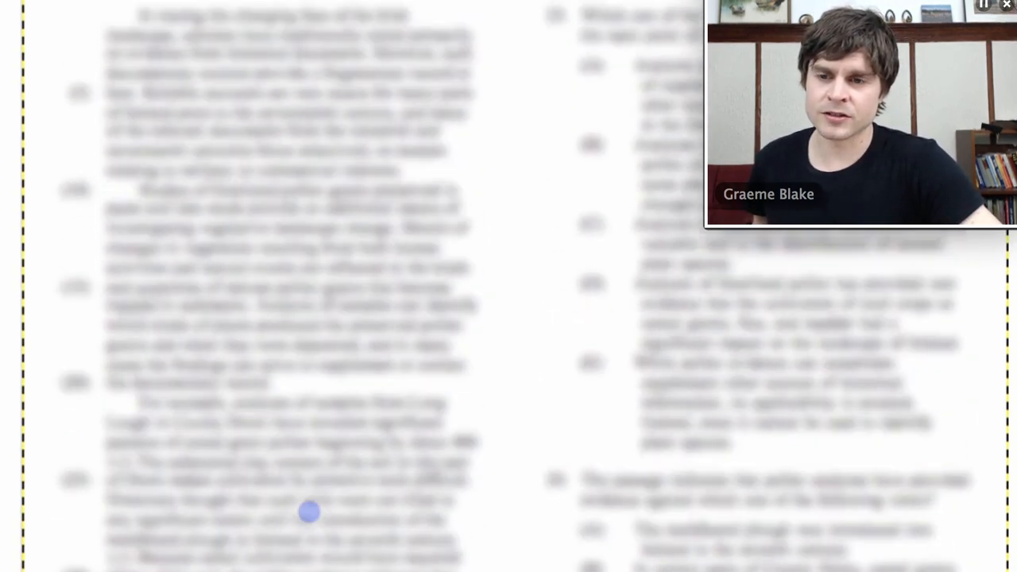
scroll(down, 3)
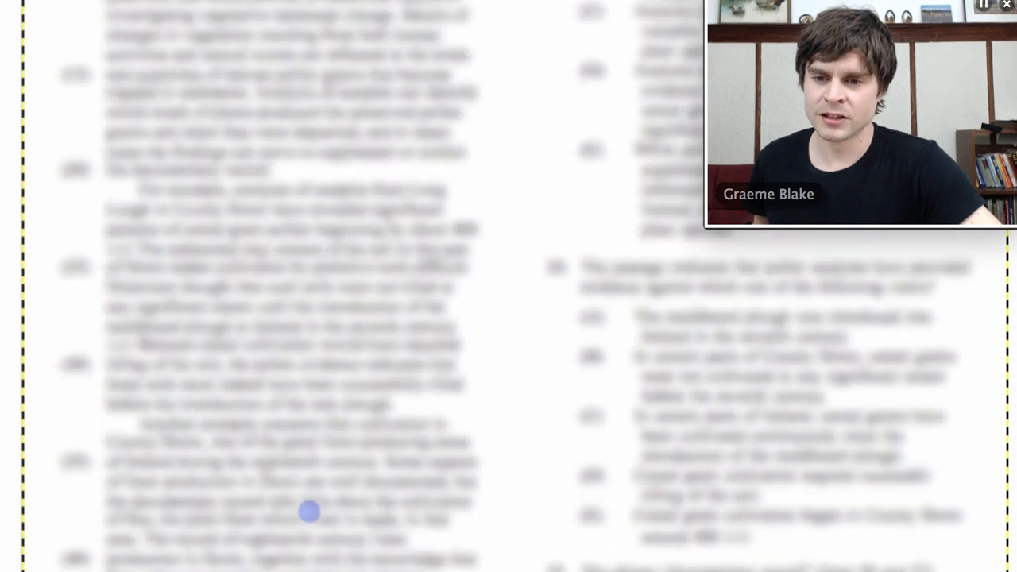
scroll(down, 3)
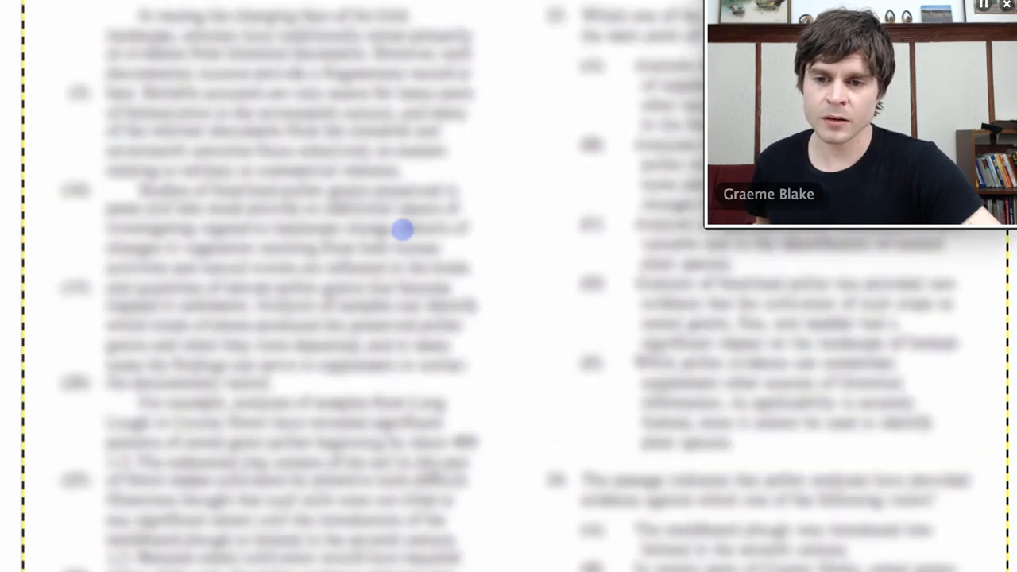
scroll(down, 3)
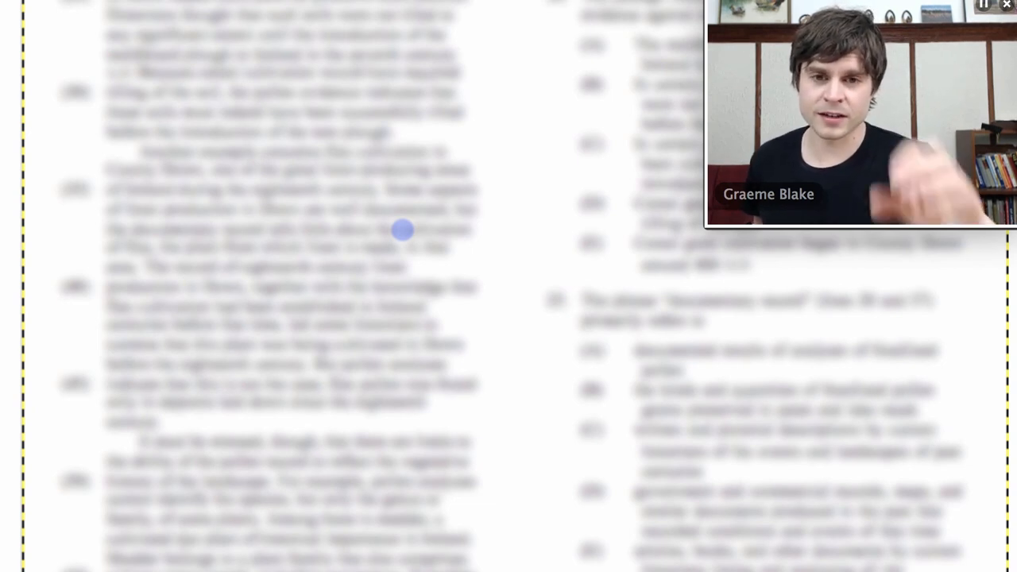
mouse_move(255, 256)
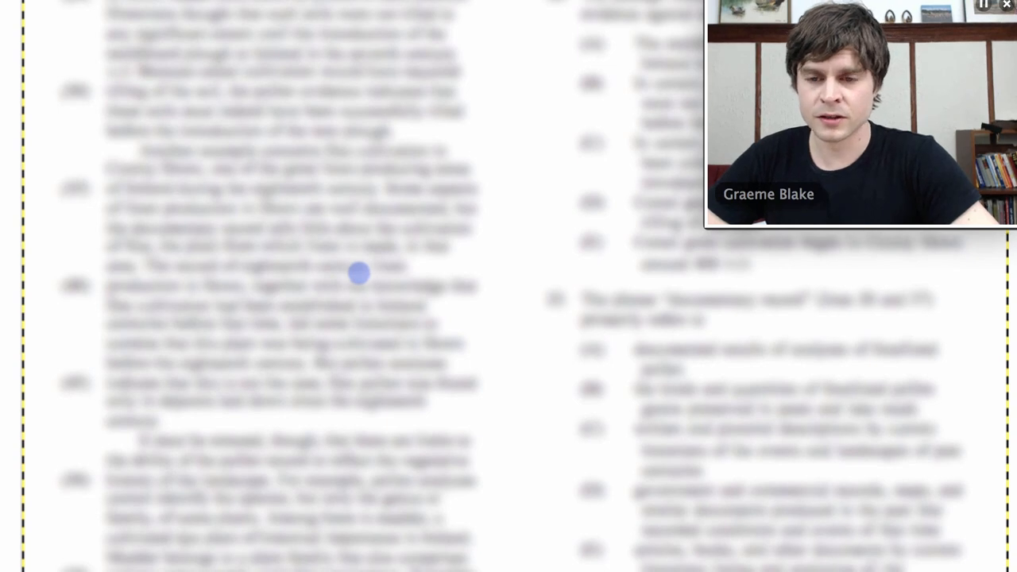
scroll(down, 3)
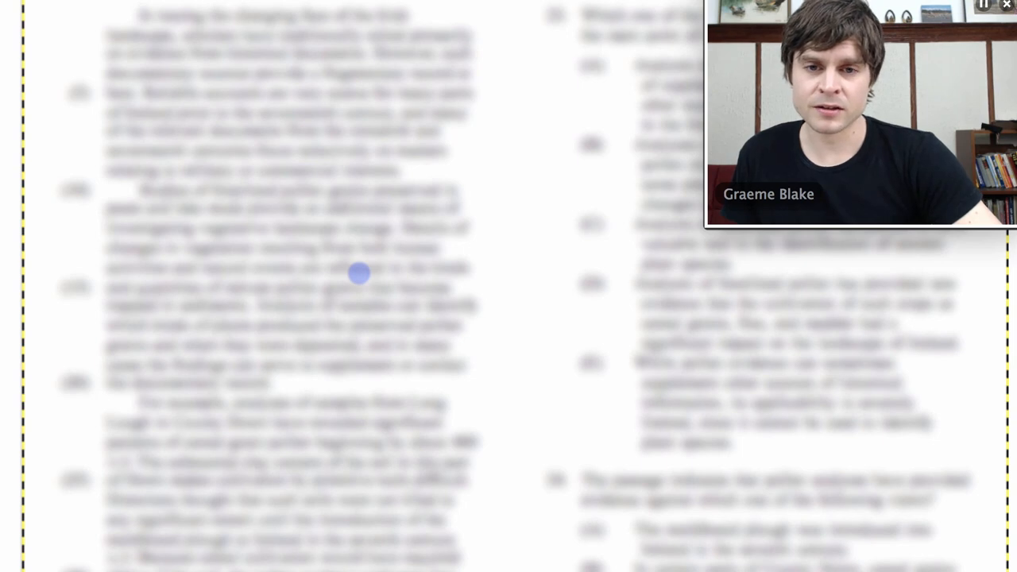
scroll(down, 3)
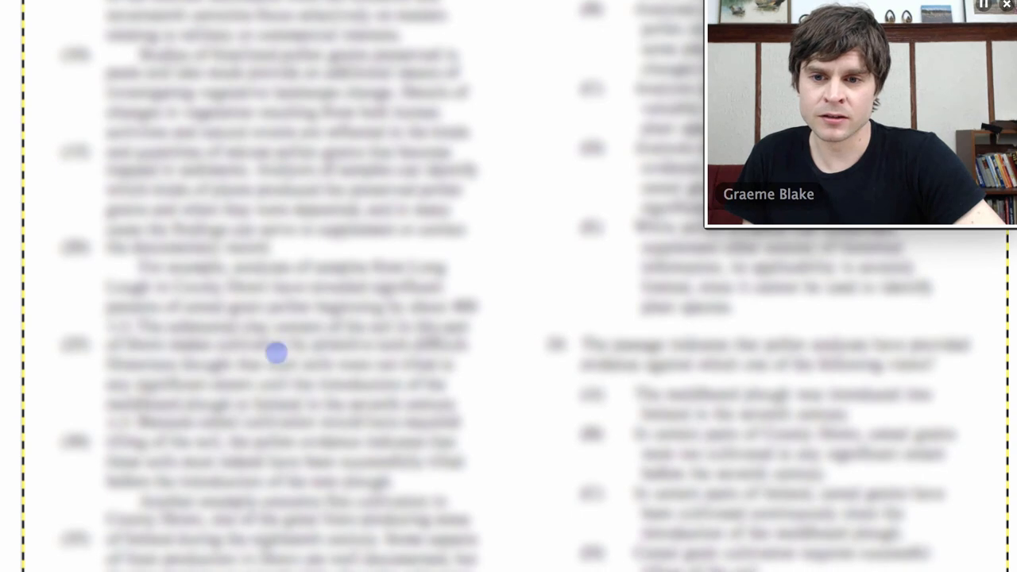
mouse_move(293, 423)
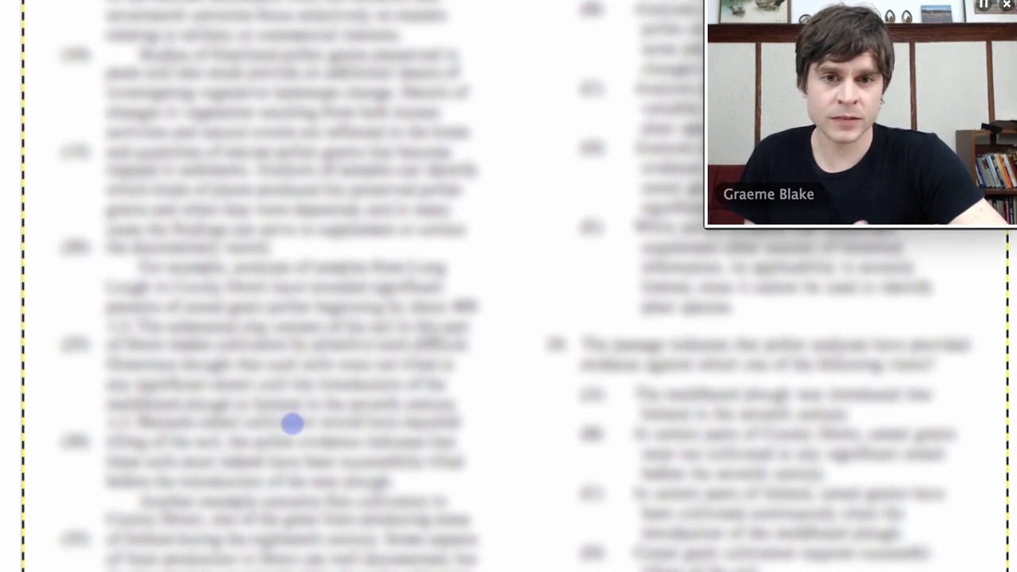